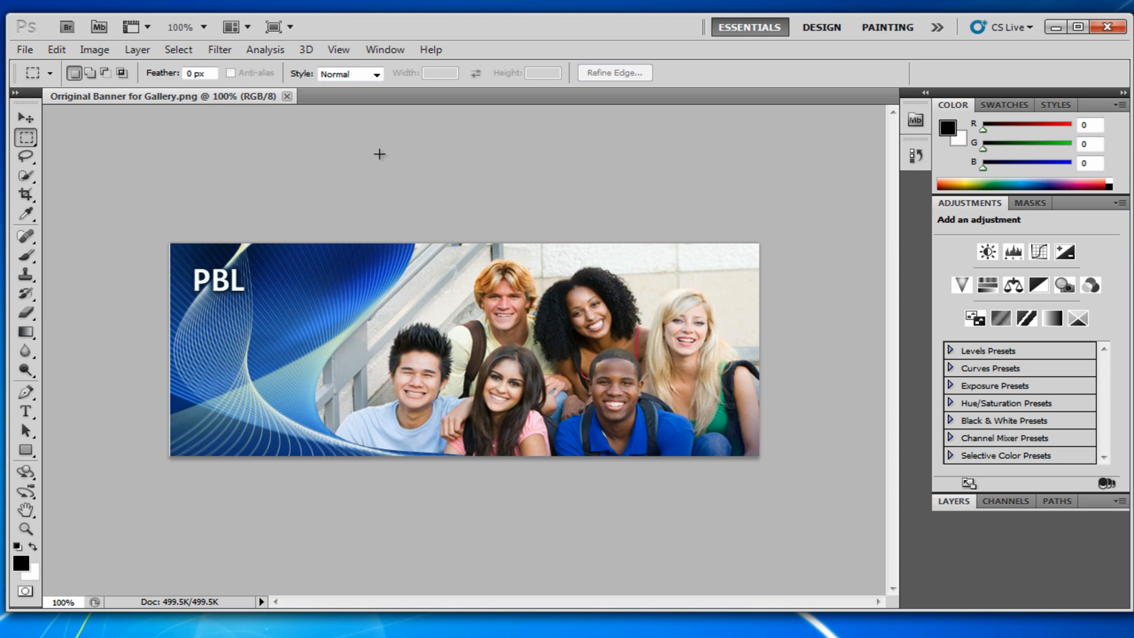
{"action": "mouse_move", "coordinate": [110, 168]}
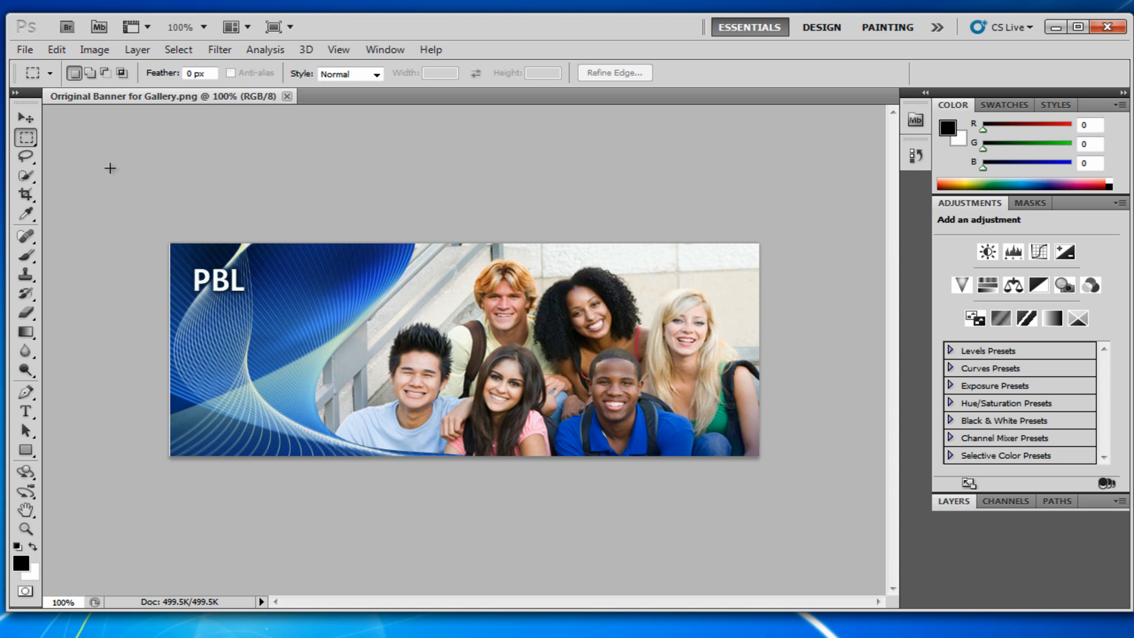
{"action": "mouse_move", "coordinate": [128, 182]}
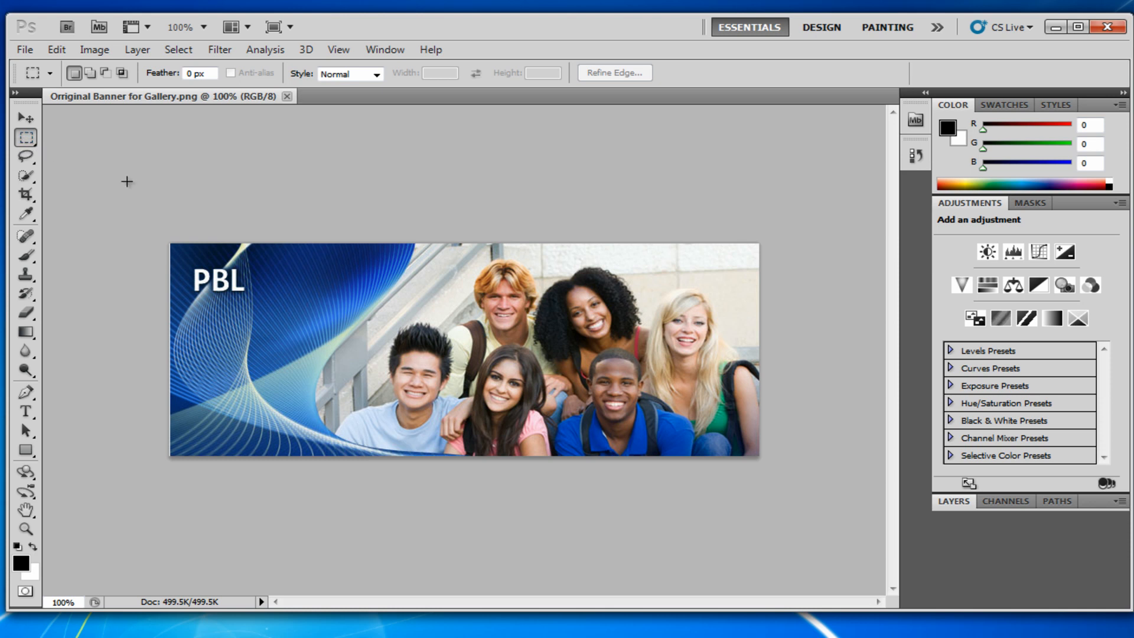
{"action": "mouse_move", "coordinate": [338, 416]}
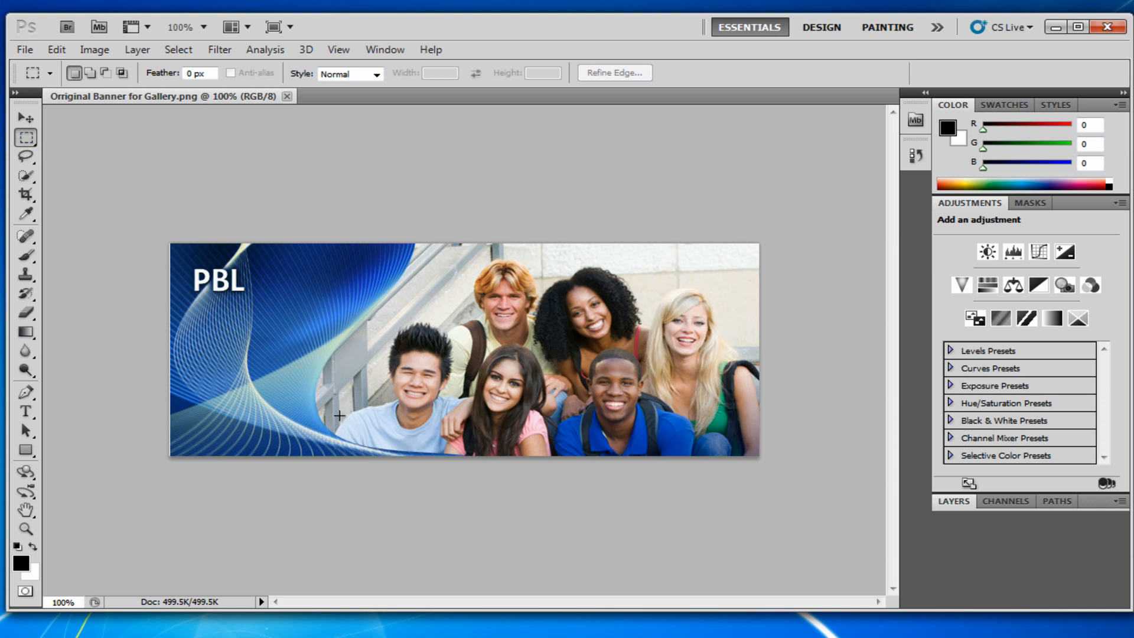
{"action": "mouse_move", "coordinate": [343, 493]}
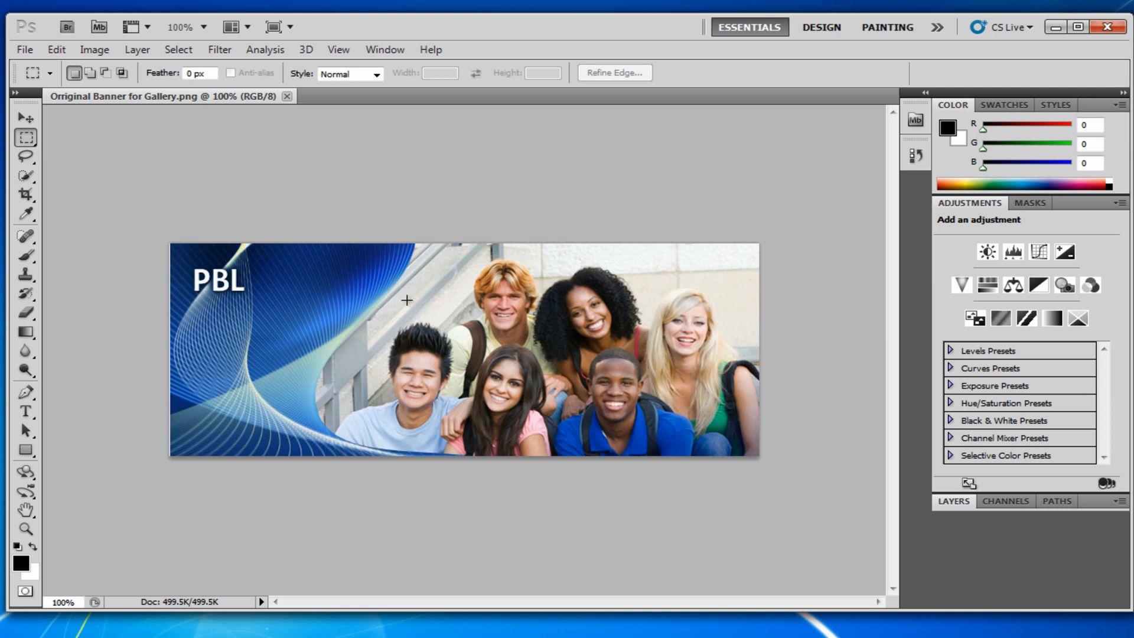
{"action": "mouse_move", "coordinate": [432, 283]}
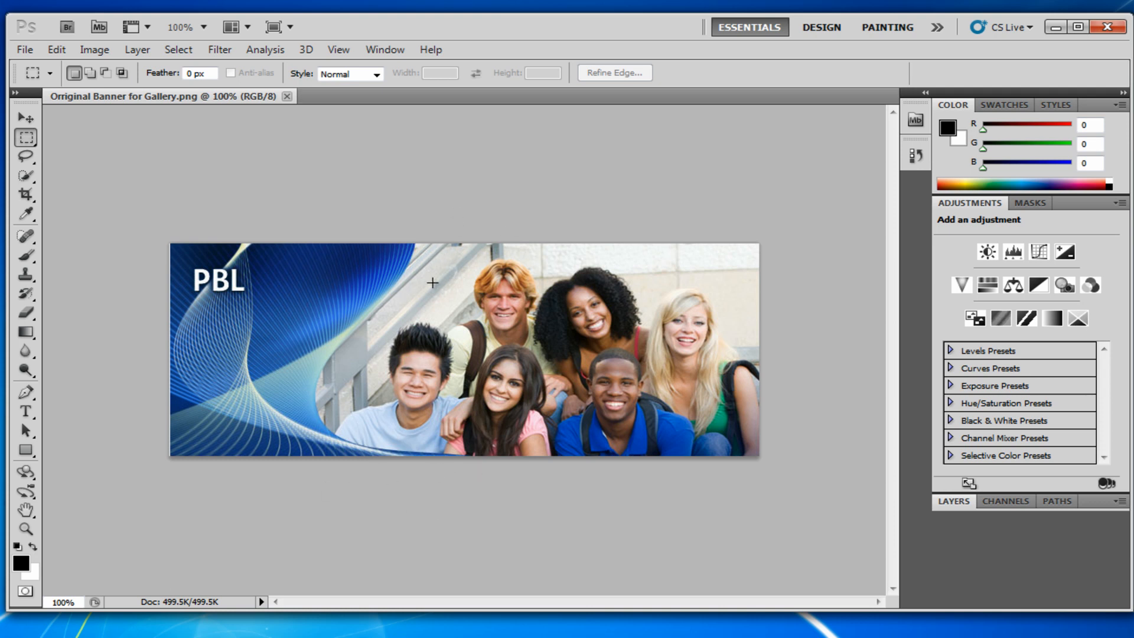
{"action": "mouse_move", "coordinate": [306, 386]}
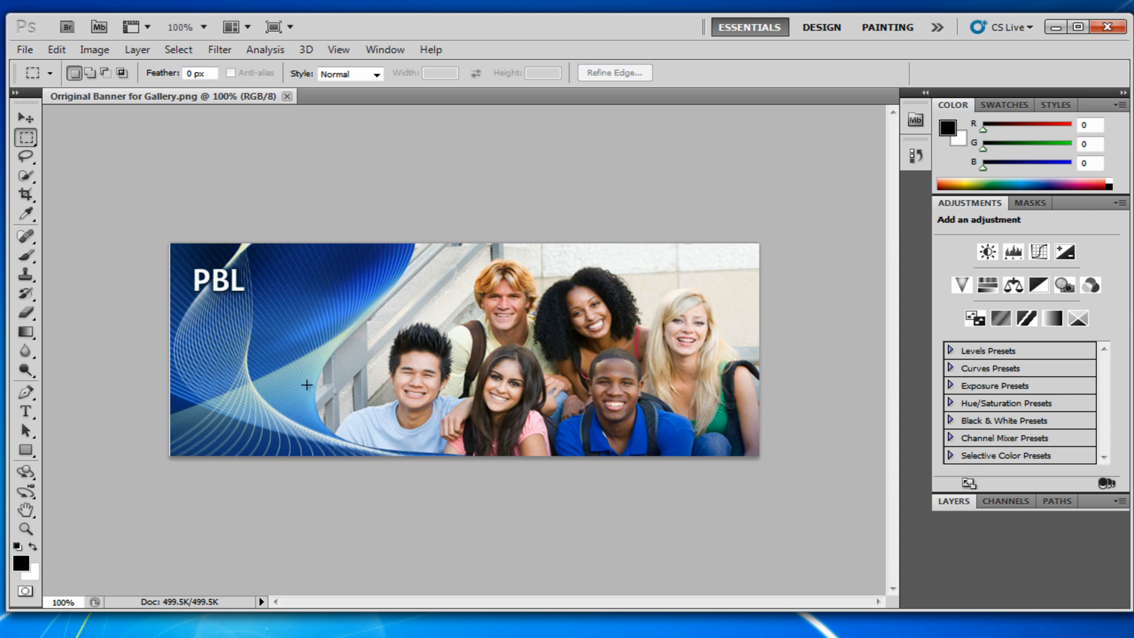
{"action": "mouse_move", "coordinate": [157, 205]}
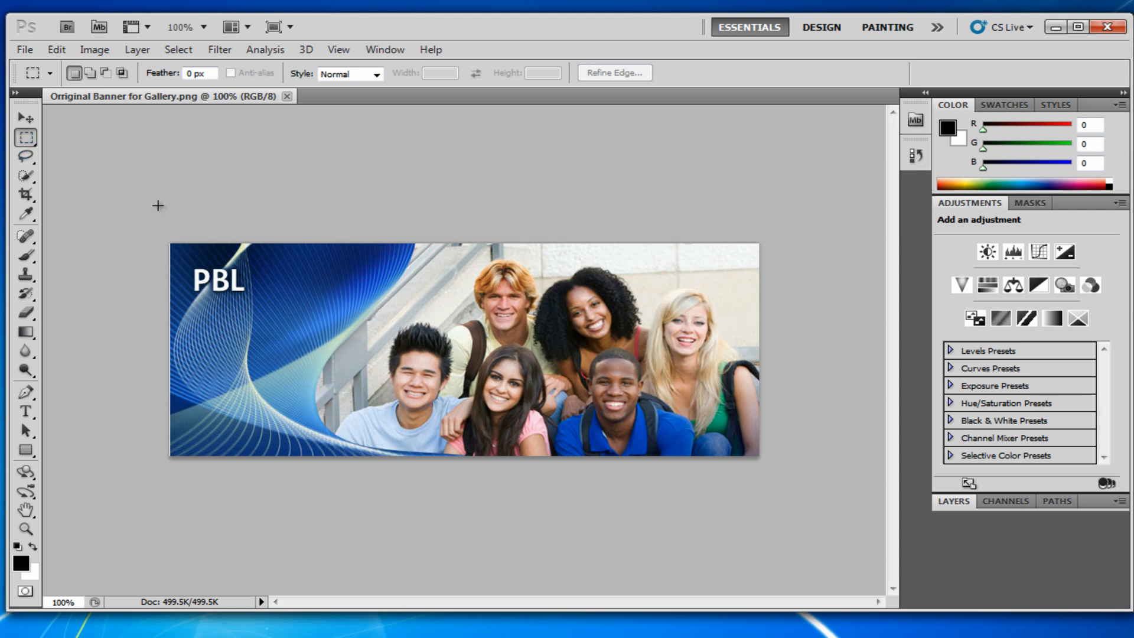
{"action": "mouse_move", "coordinate": [259, 413]}
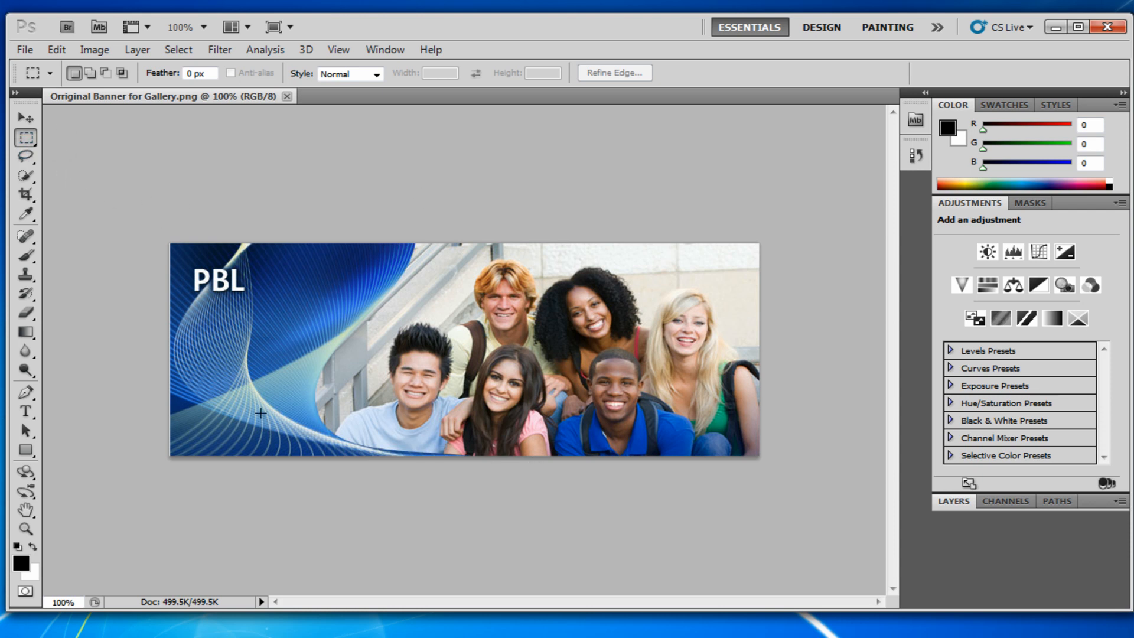
{"action": "mouse_move", "coordinate": [385, 468]}
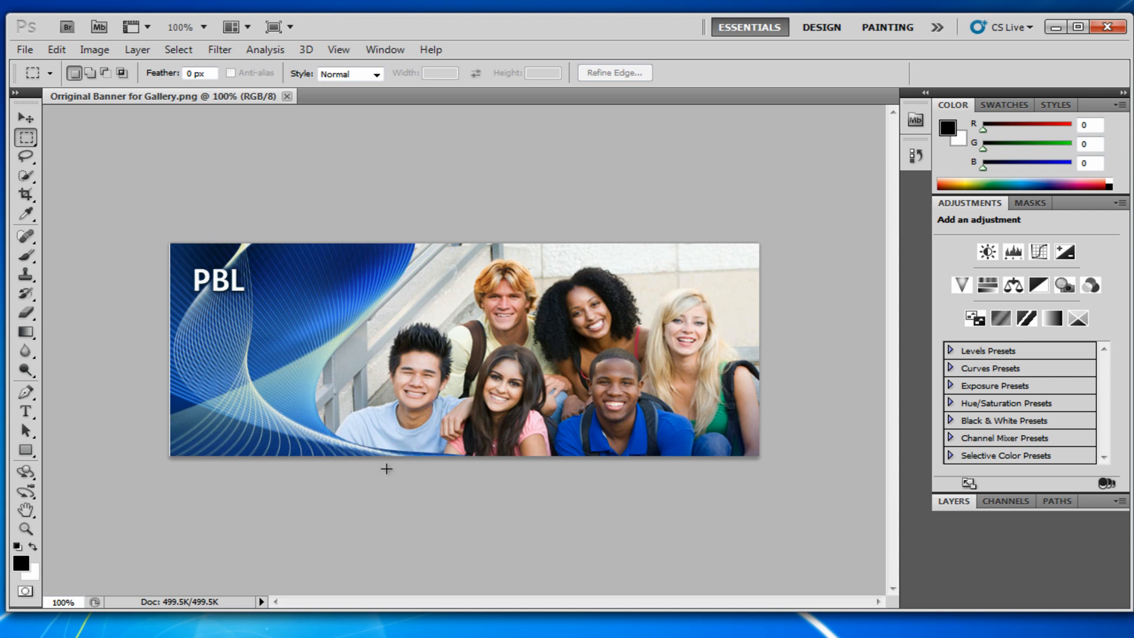
{"action": "mouse_move", "coordinate": [267, 362]}
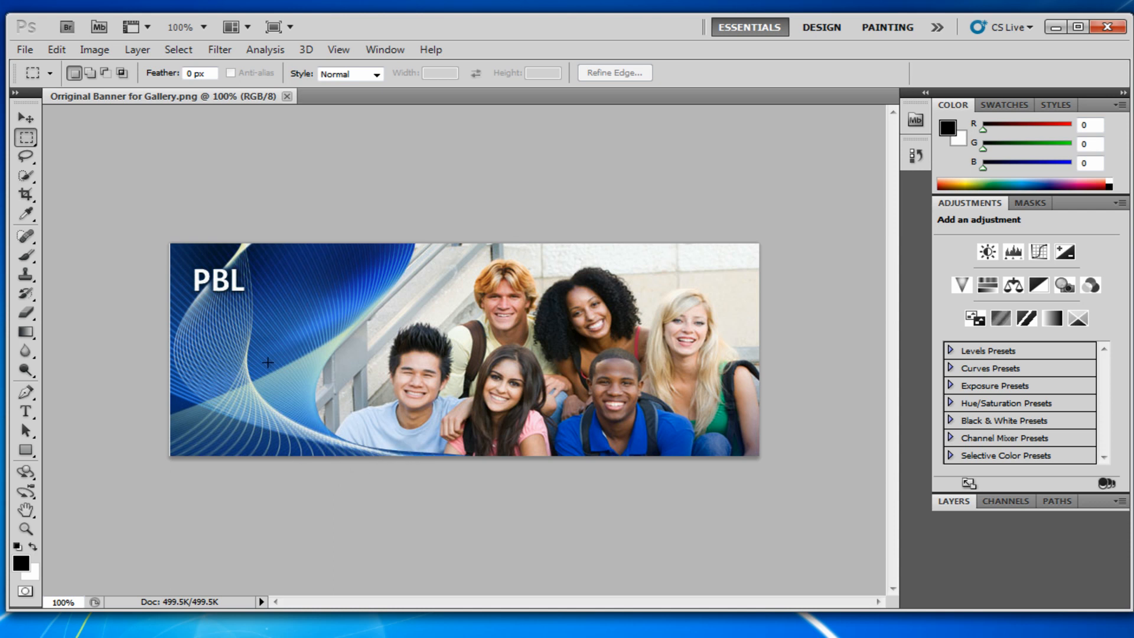
{"action": "mouse_move", "coordinate": [313, 344]}
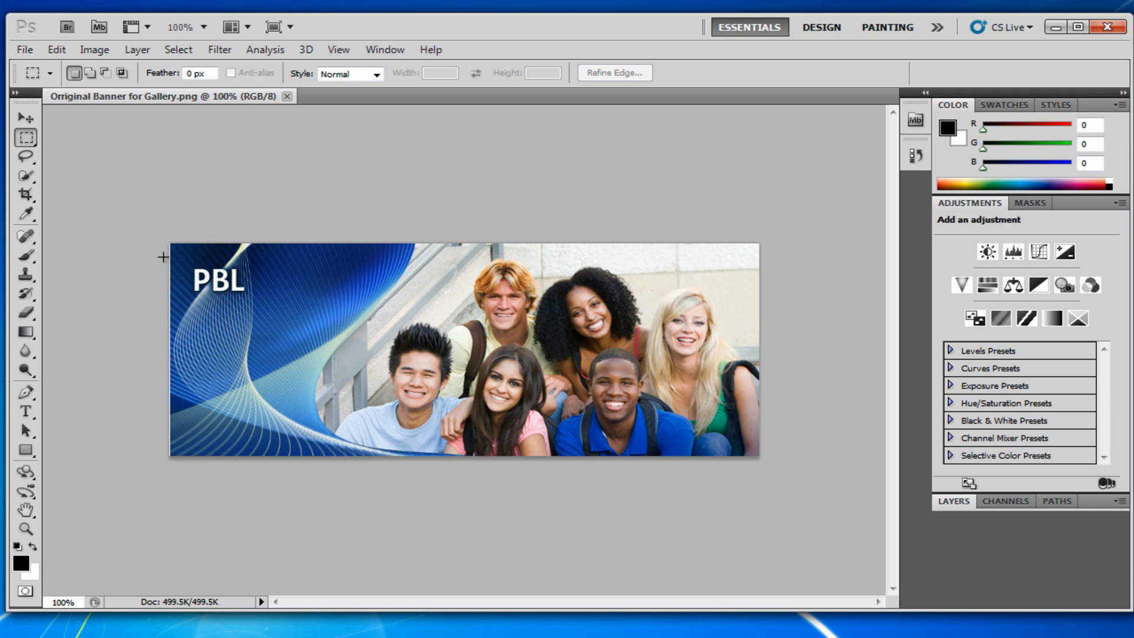
{"action": "mouse_move", "coordinate": [55, 184]}
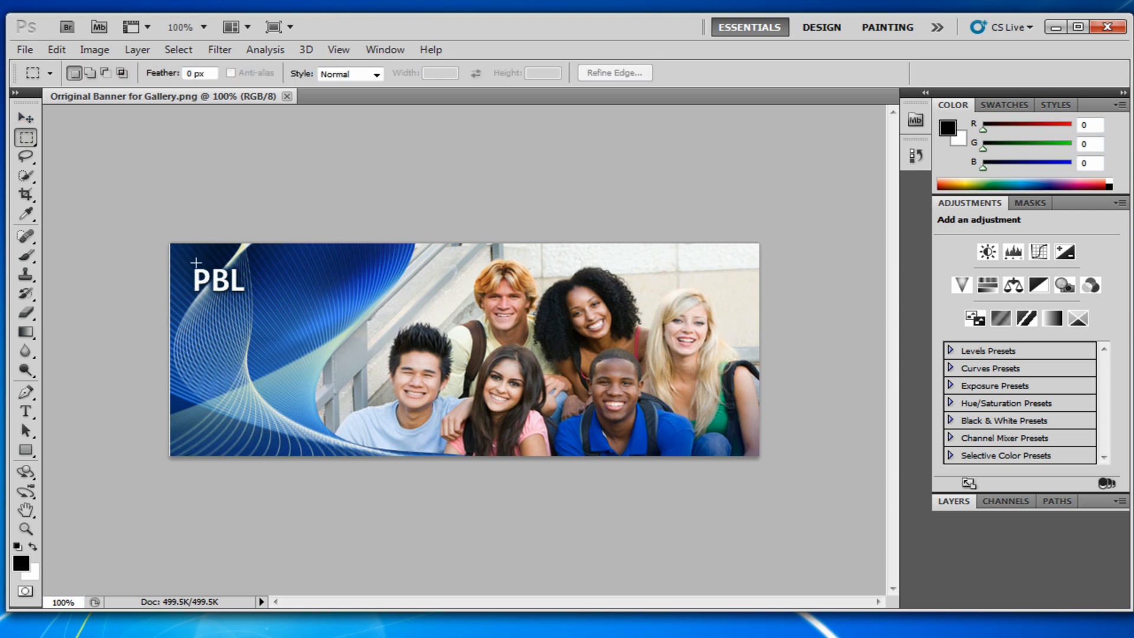
Remove the PBL lettering with a Content-Aware fill over a marquee selection, then deselect.
{"action": "left_click_drag", "start_coordinate": [196, 261], "coordinate": [247, 299]}
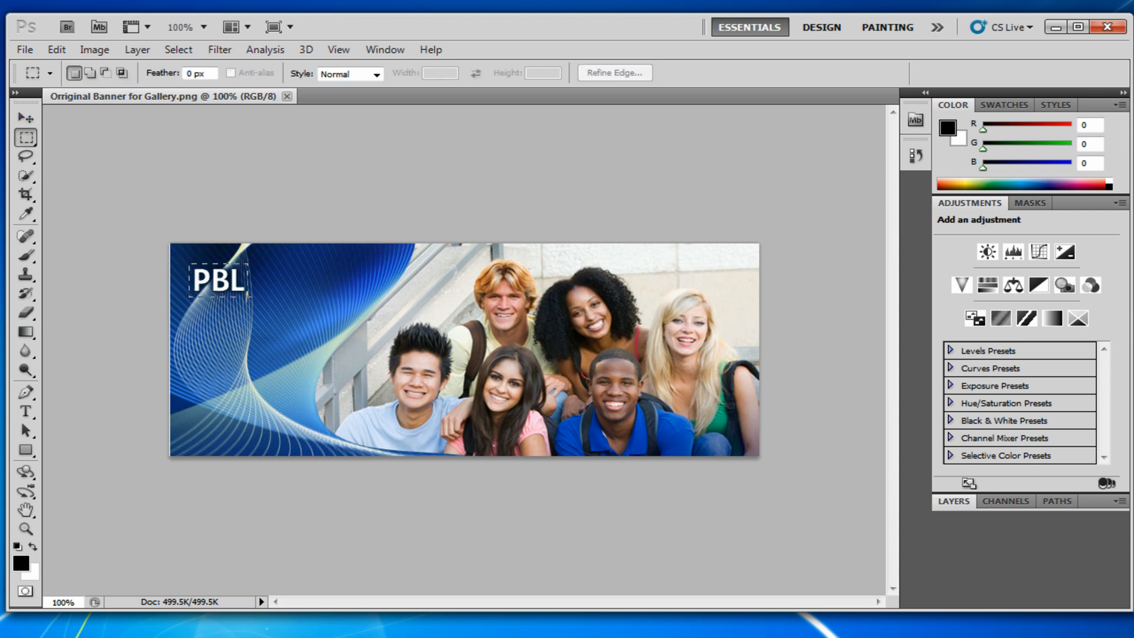
{"action": "right_click", "coordinate": [217, 282]}
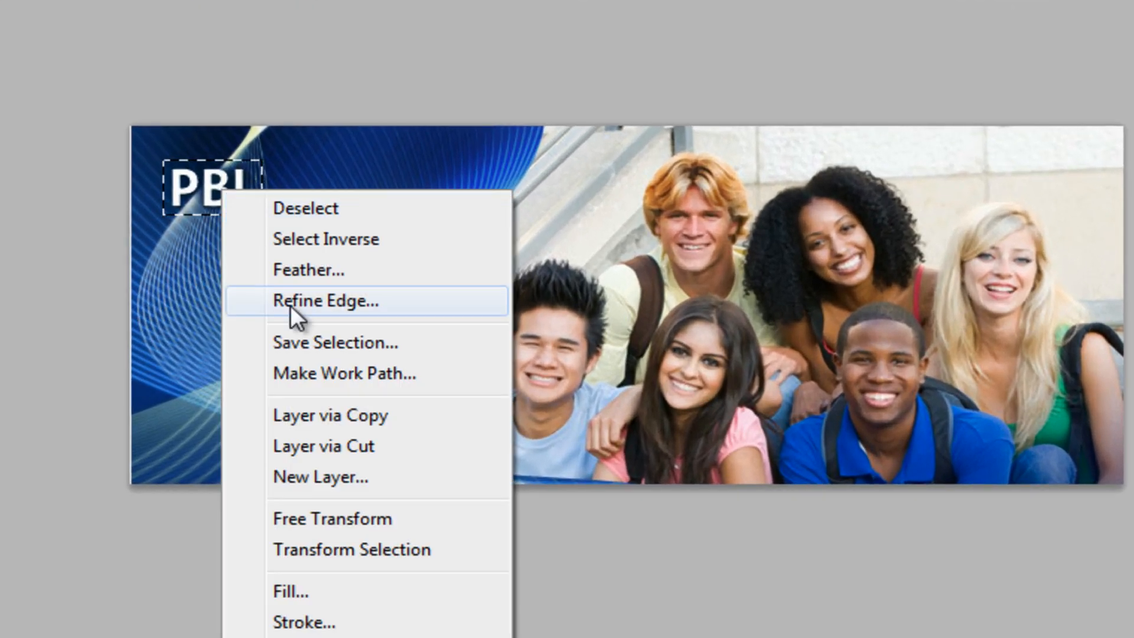
{"action": "left_click", "coordinate": [291, 591]}
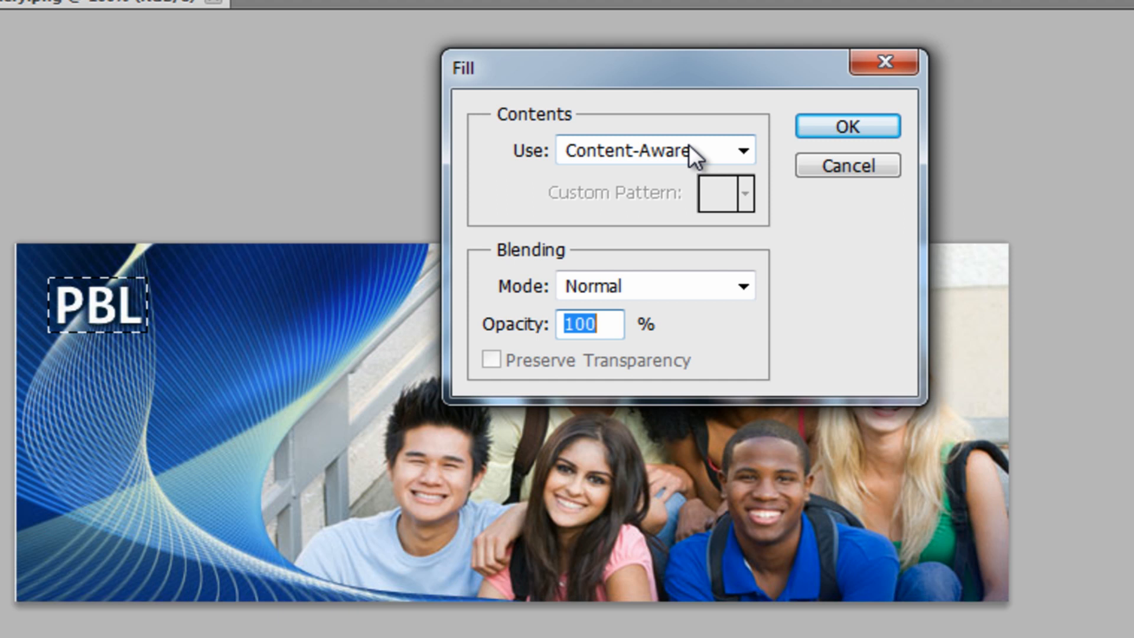
{"action": "mouse_move", "coordinate": [682, 158]}
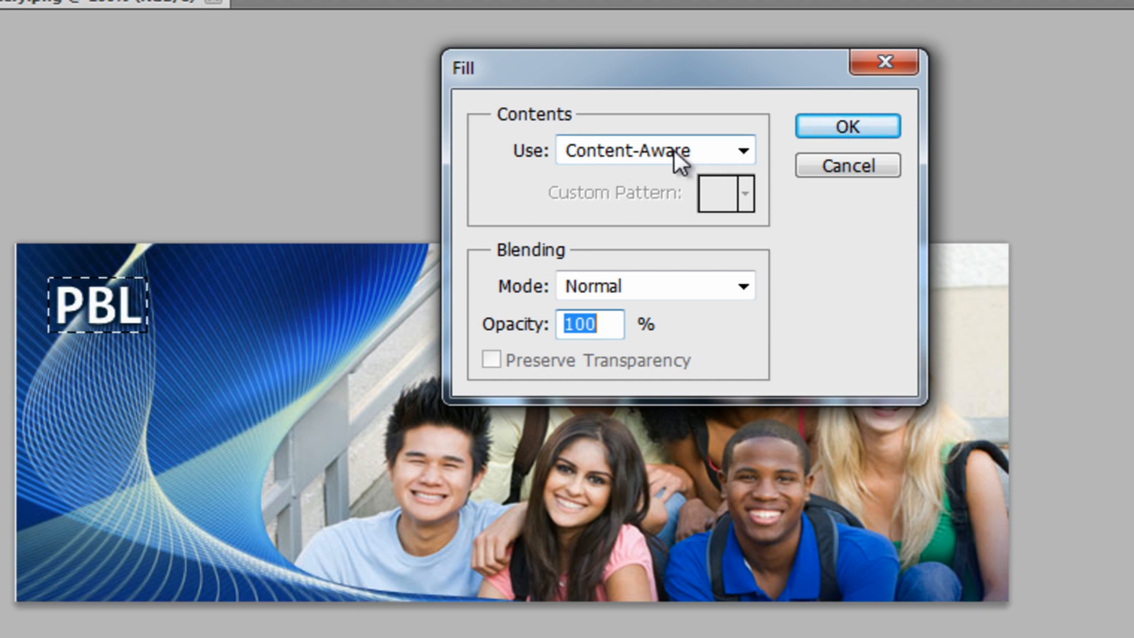
{"action": "left_click", "coordinate": [847, 126]}
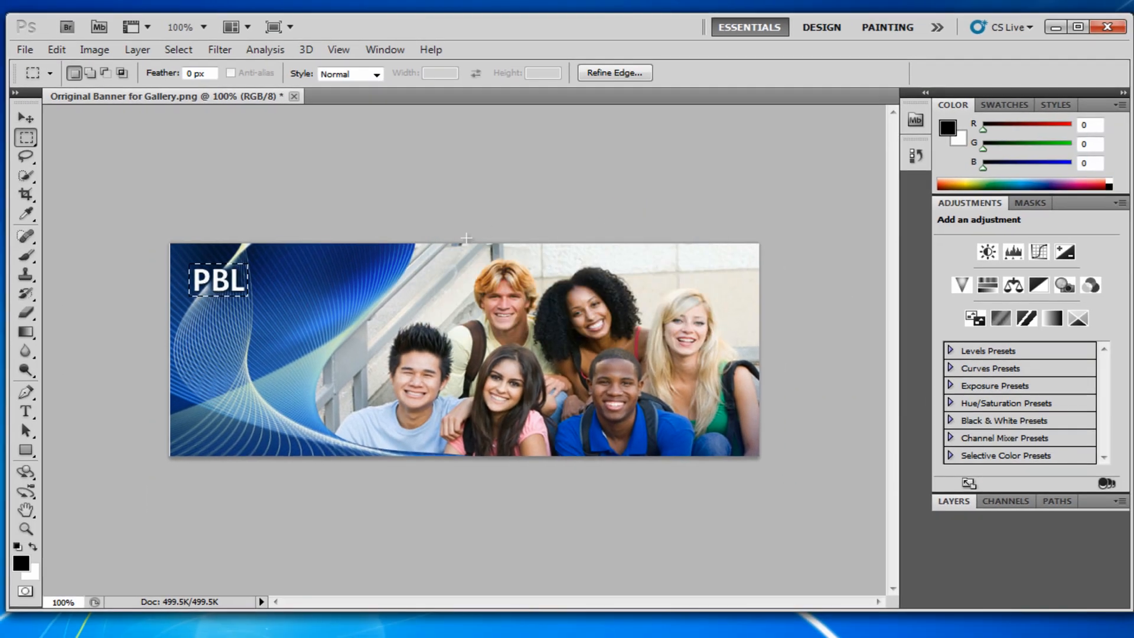
{"action": "left_click", "coordinate": [25, 118]}
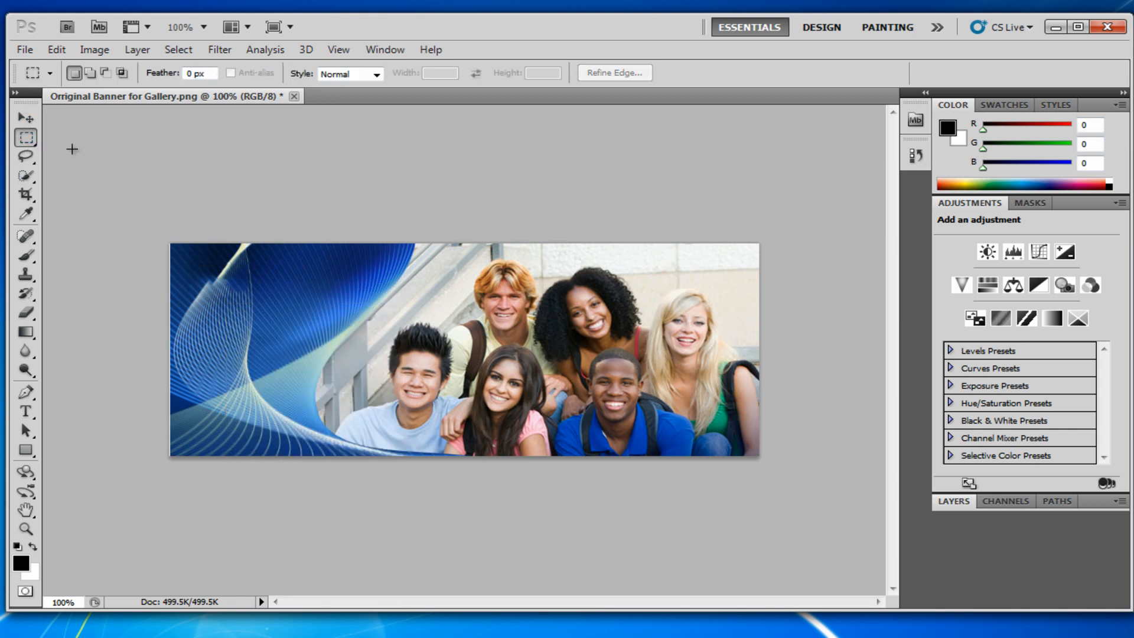
Sample the wave's dark blue 1d3e83 as foreground colour and lower brush opacity to 49%.
{"action": "left_click", "coordinate": [26, 117]}
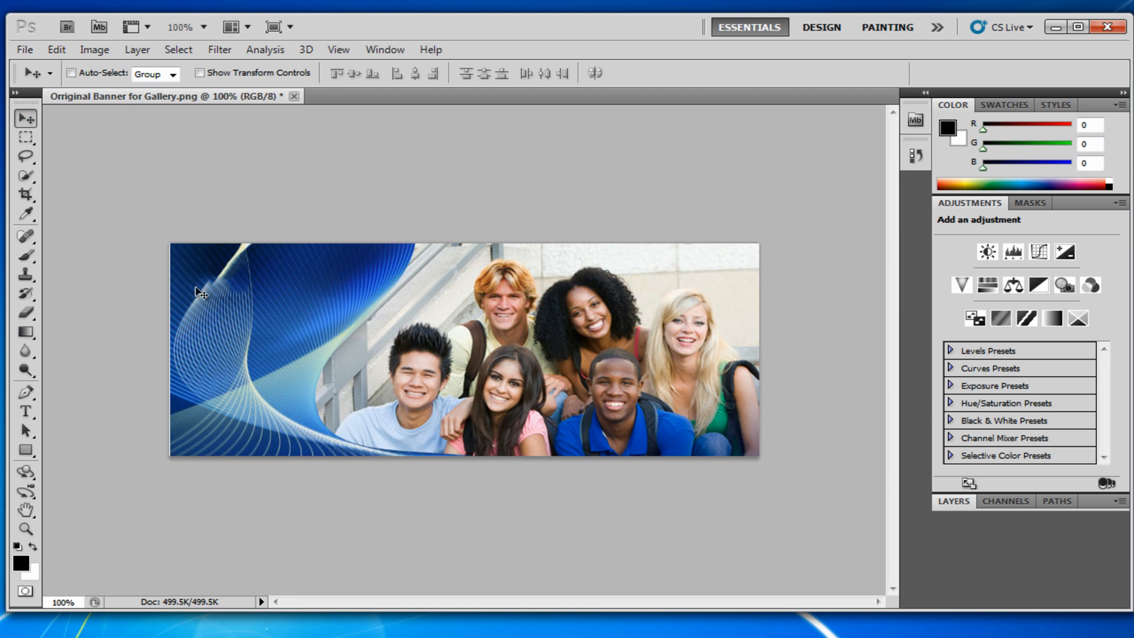
{"action": "mouse_move", "coordinate": [230, 282]}
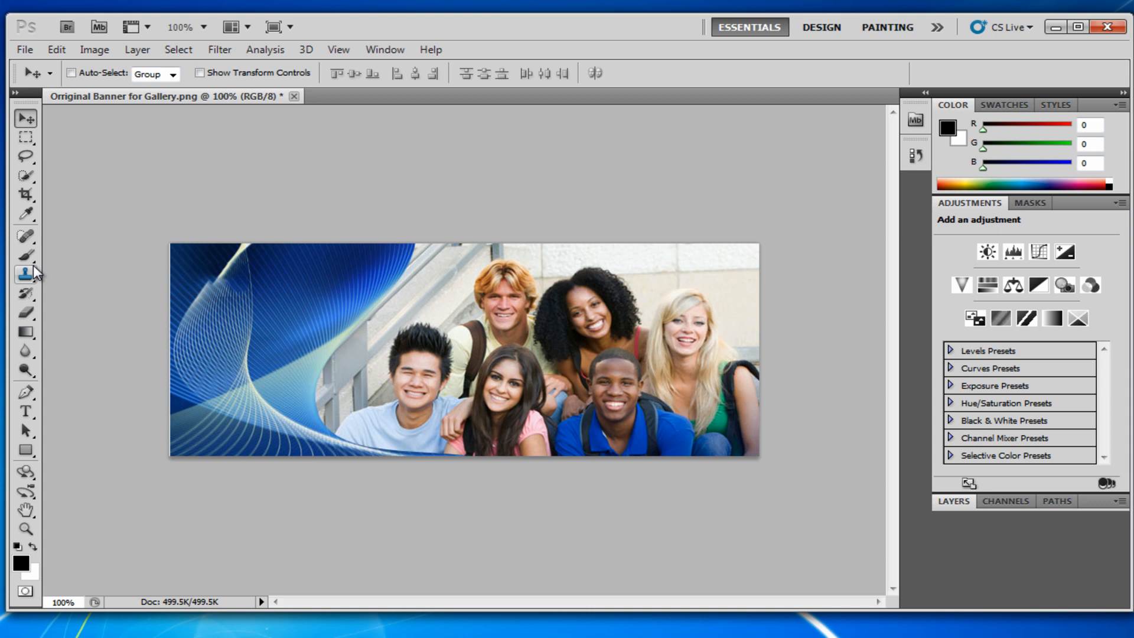
{"action": "left_click", "coordinate": [24, 214]}
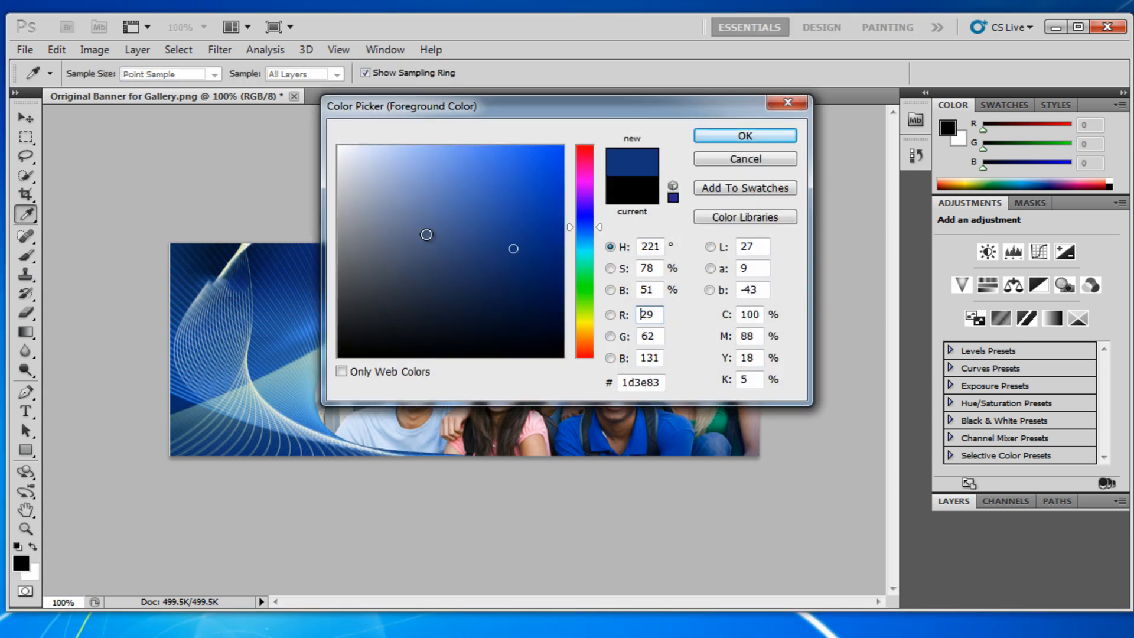
{"action": "left_click", "coordinate": [744, 136]}
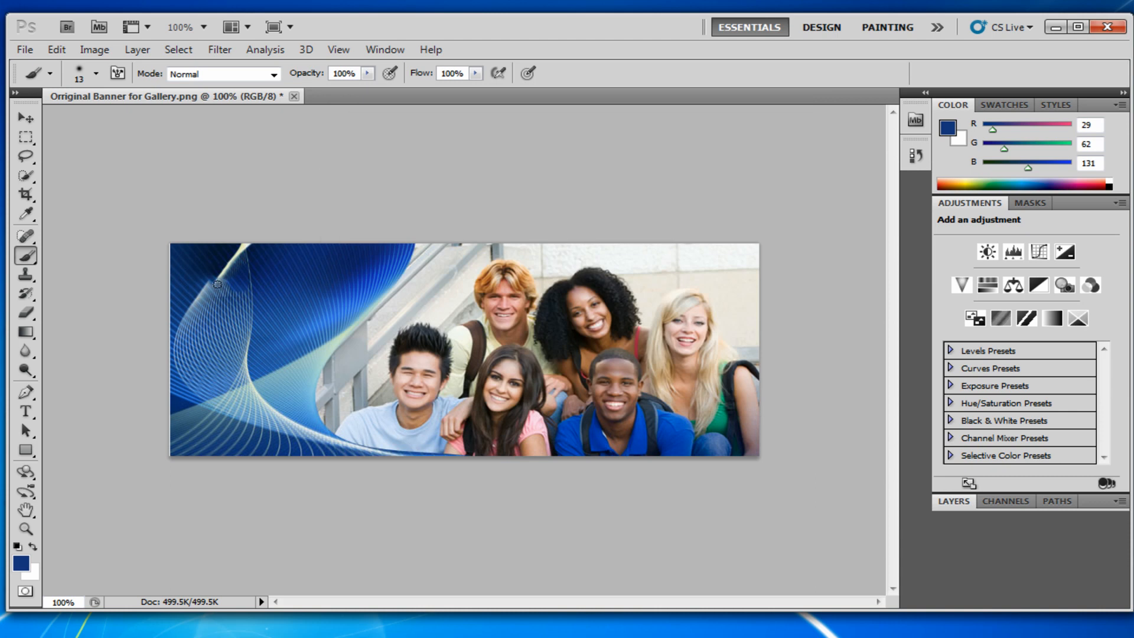
{"action": "mouse_move", "coordinate": [282, 115]}
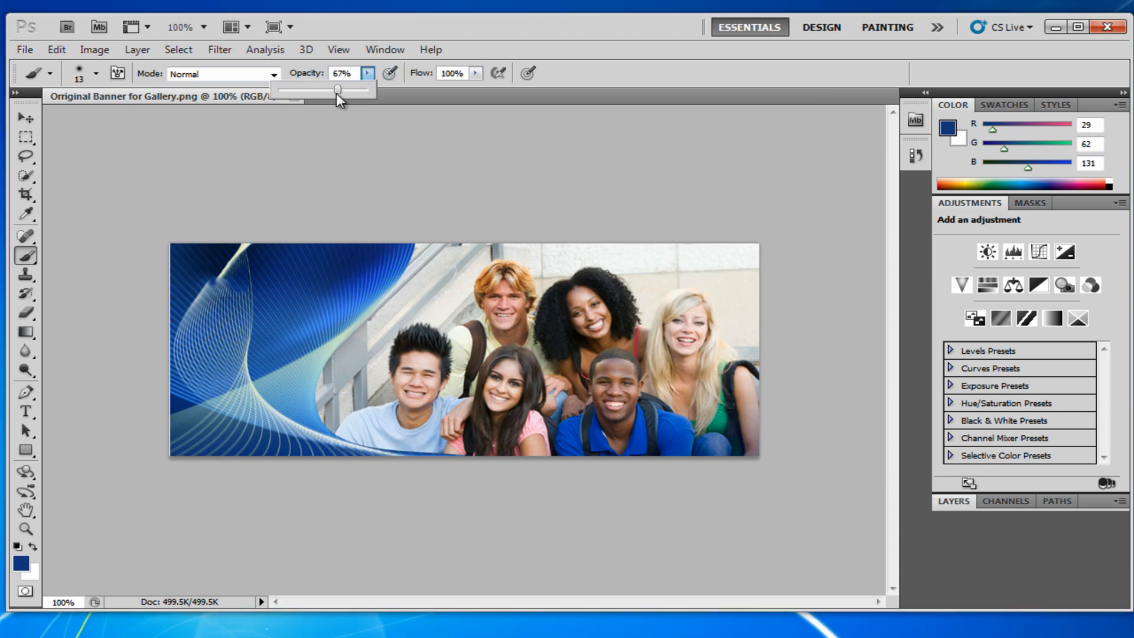
{"action": "left_click_drag", "start_coordinate": [337, 90], "coordinate": [321, 89]}
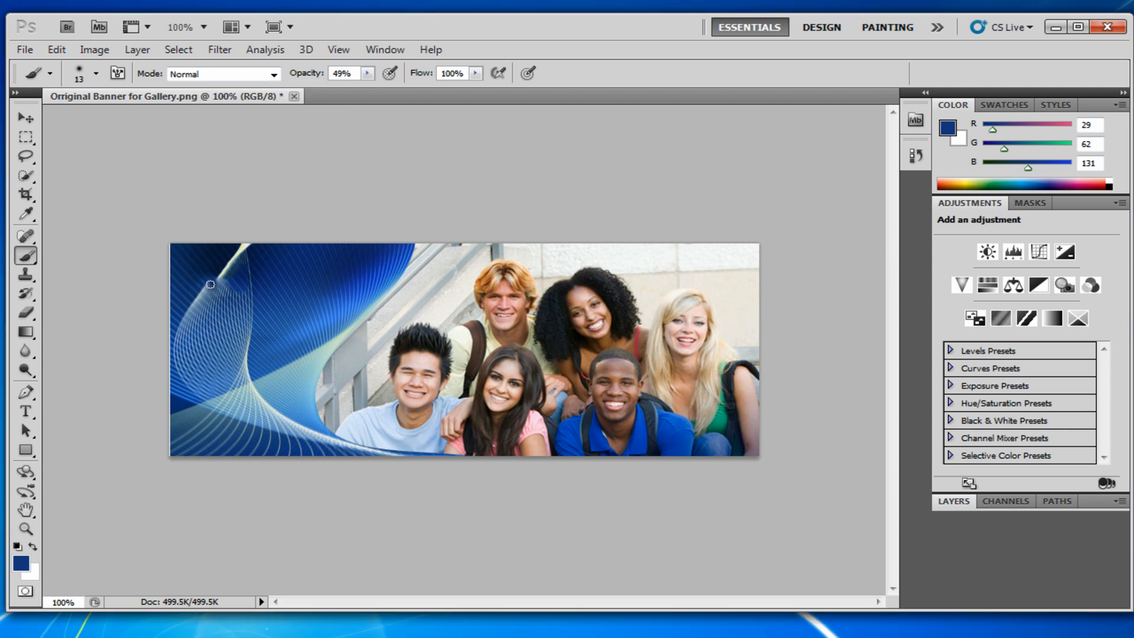
{"action": "mouse_move", "coordinate": [220, 277]}
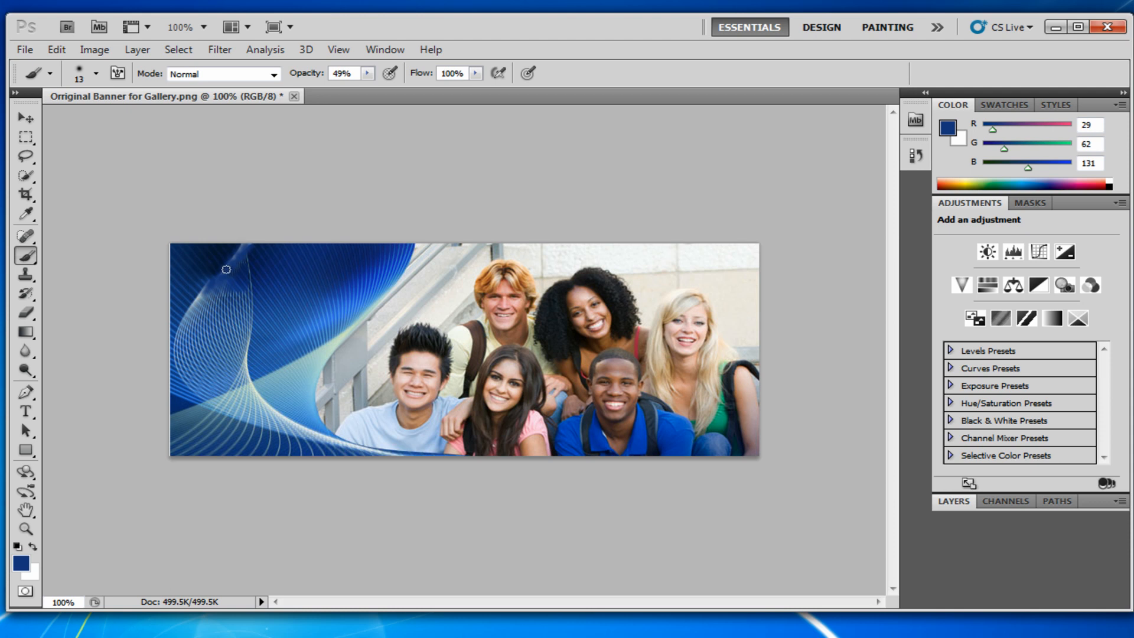
{"action": "mouse_move", "coordinate": [459, 264]}
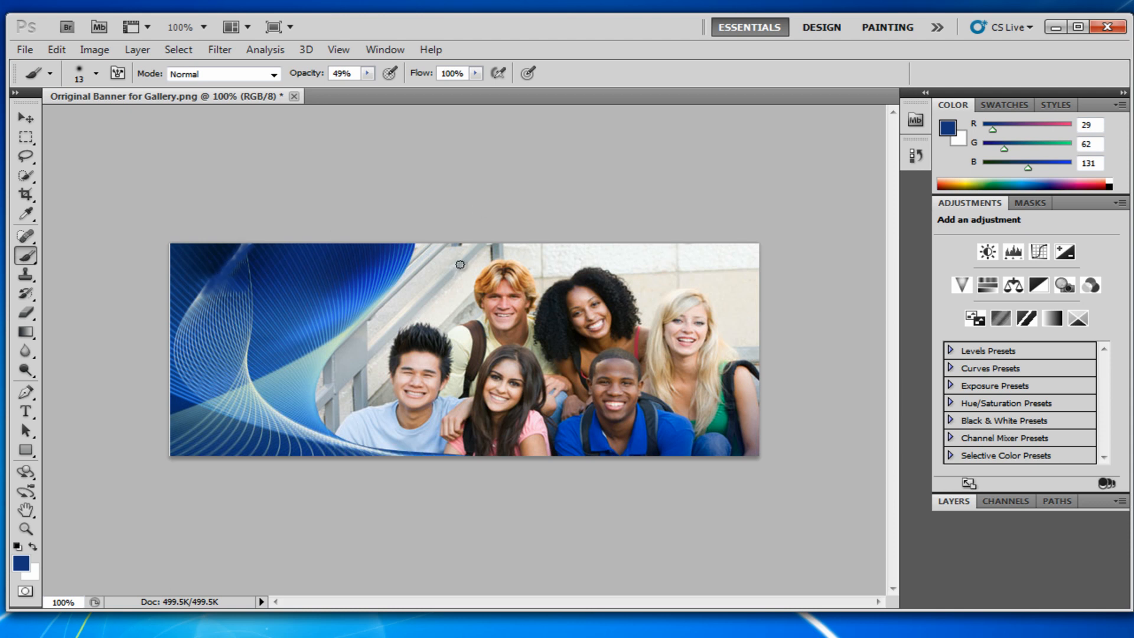
{"action": "mouse_move", "coordinate": [360, 219]}
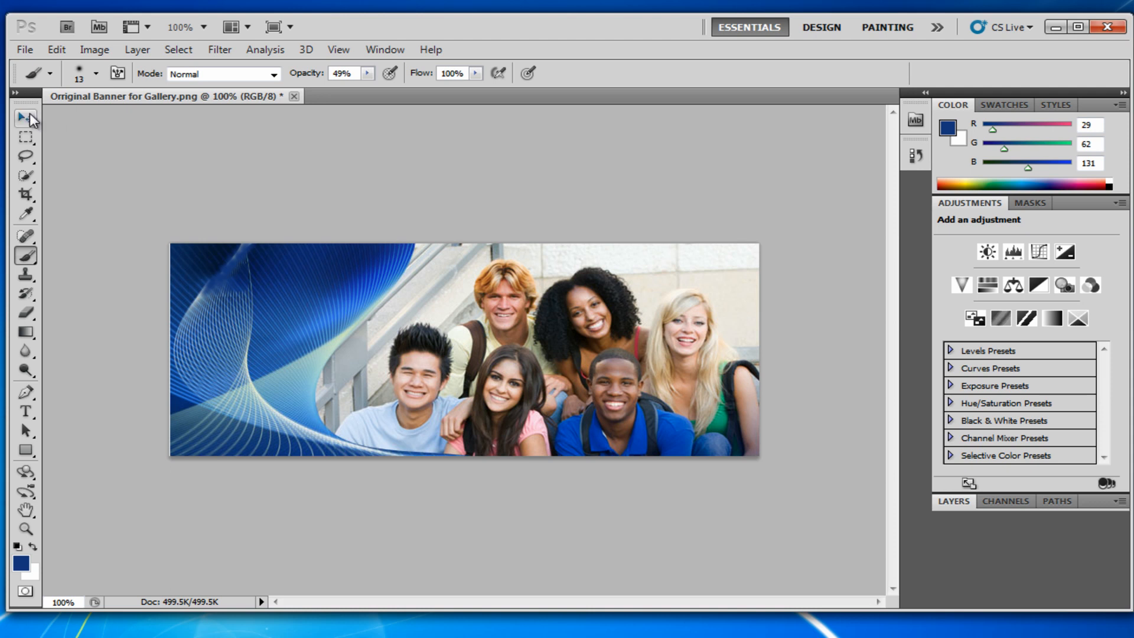
Make the Move Tool active for moving layer content.
{"action": "left_click", "coordinate": [22, 118]}
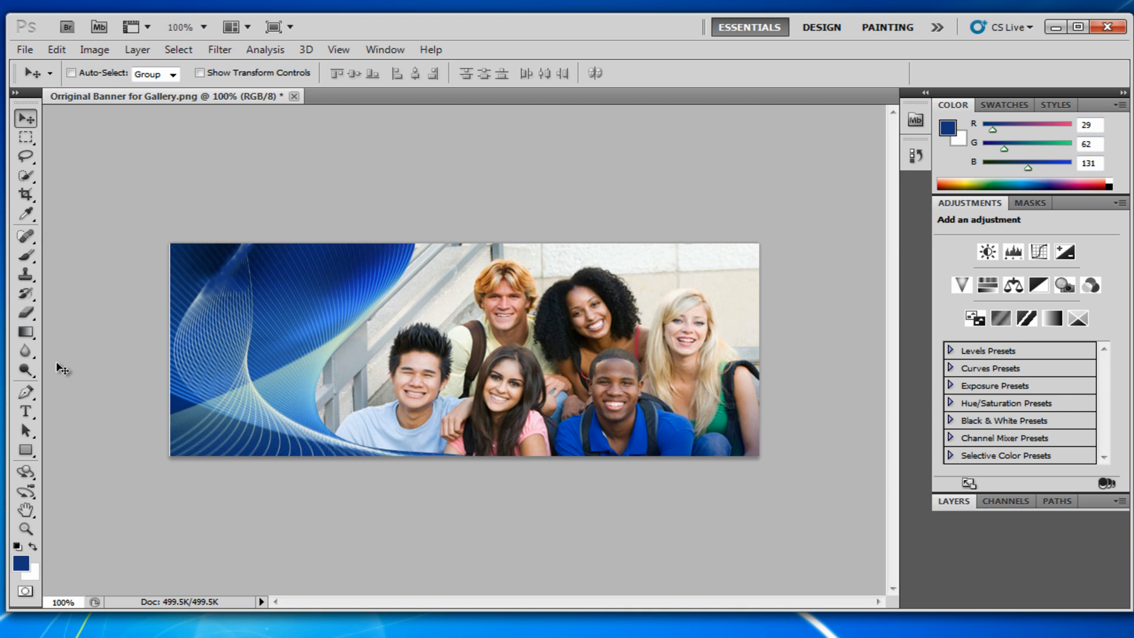
Trace the left wave's curved edge with Pen Tool anchor points as a closed path.
{"action": "left_click", "coordinate": [25, 393]}
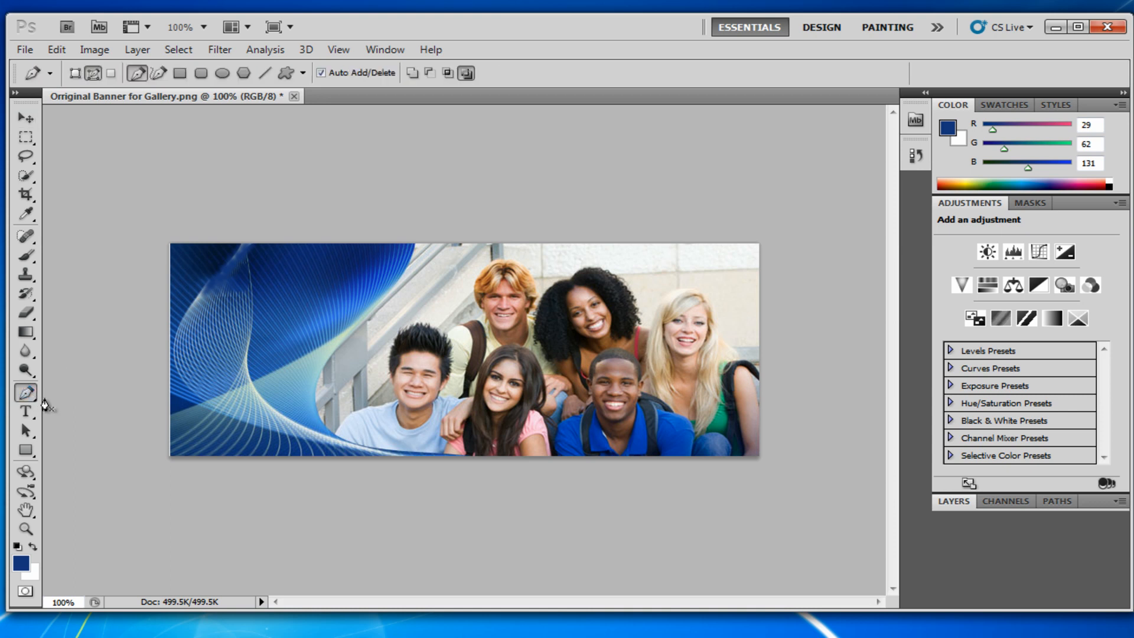
{"action": "mouse_move", "coordinate": [112, 379]}
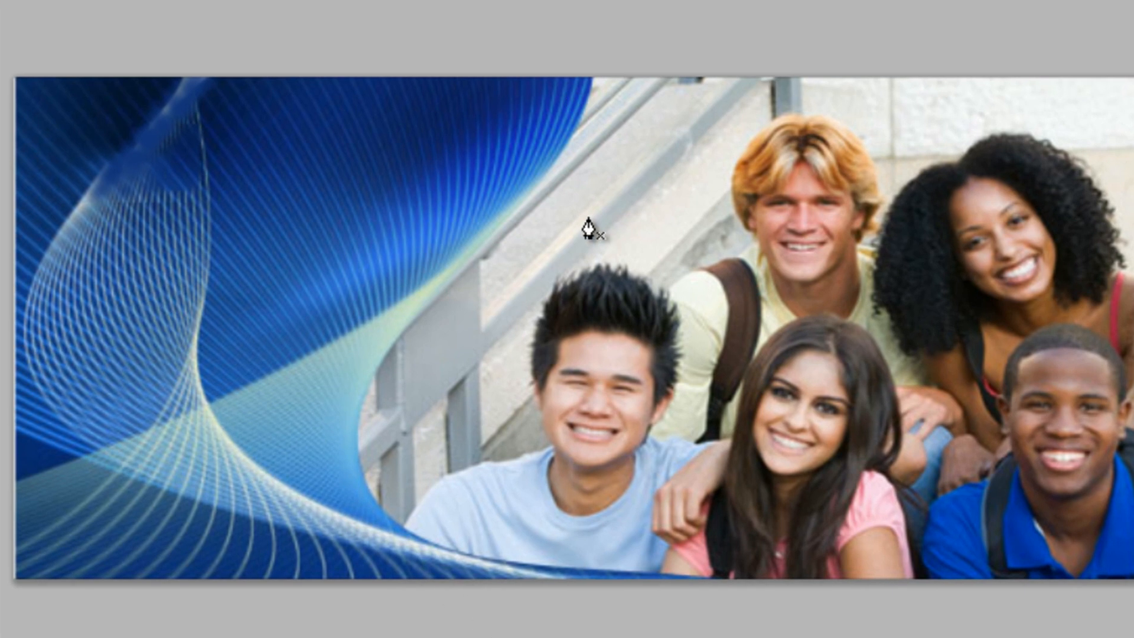
{"action": "mouse_move", "coordinate": [686, 435]}
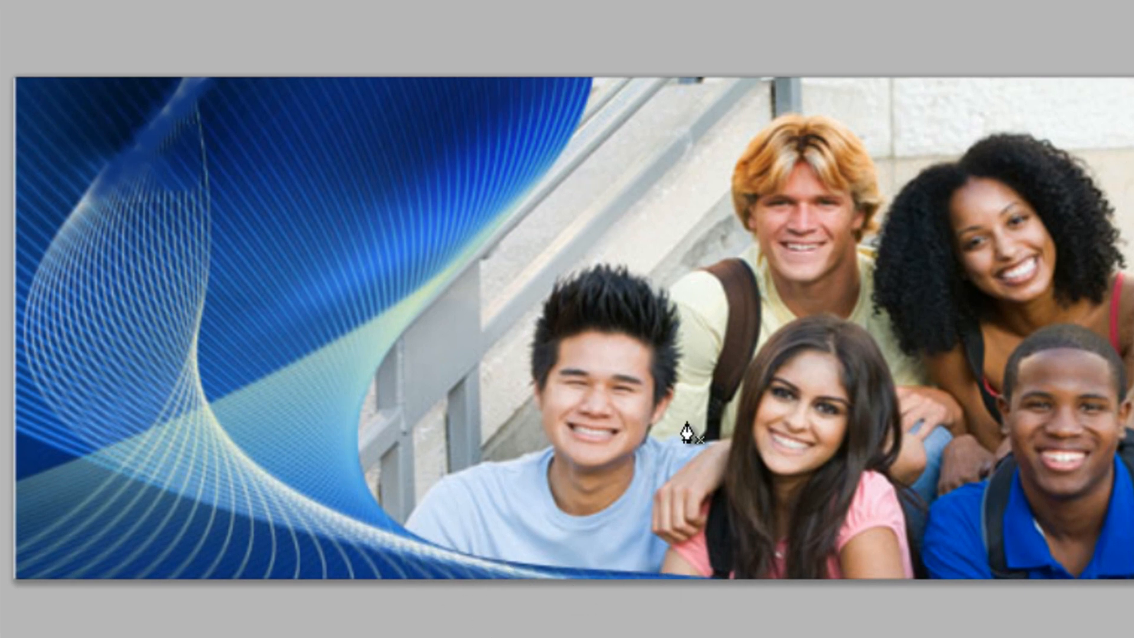
{"action": "mouse_move", "coordinate": [599, 87]}
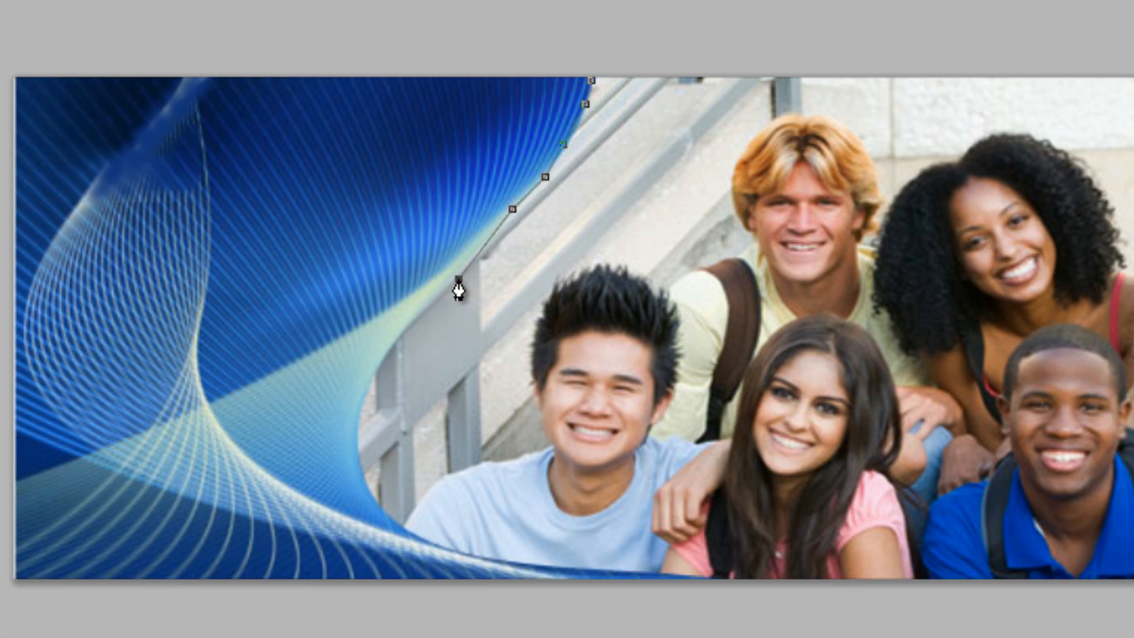
{"action": "left_click", "coordinate": [373, 514]}
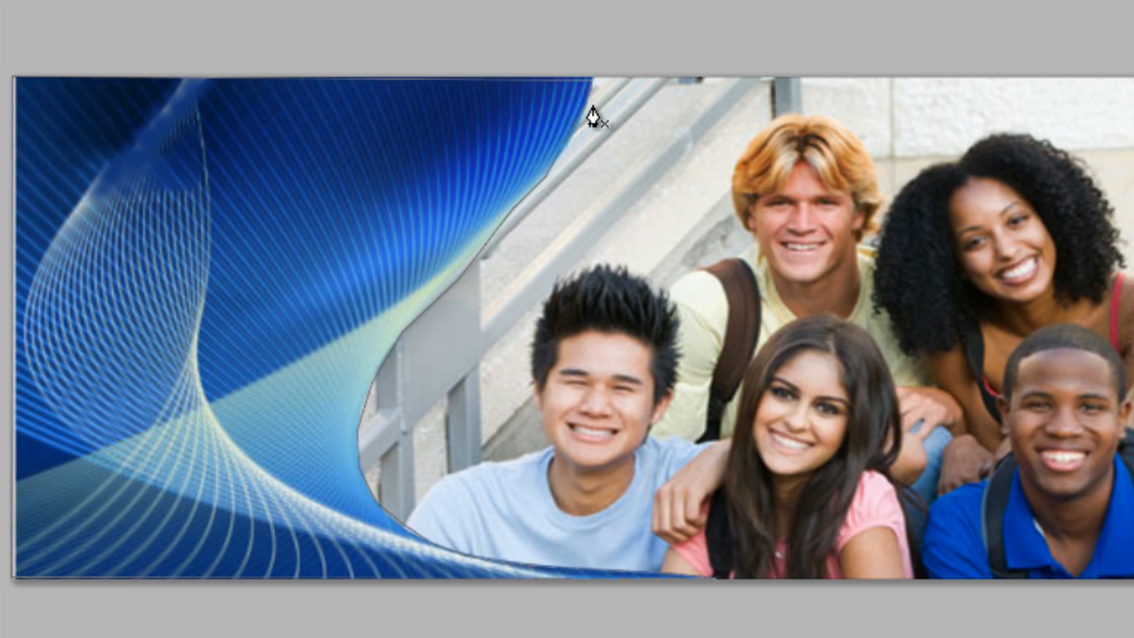
{"action": "mouse_move", "coordinate": [175, 223]}
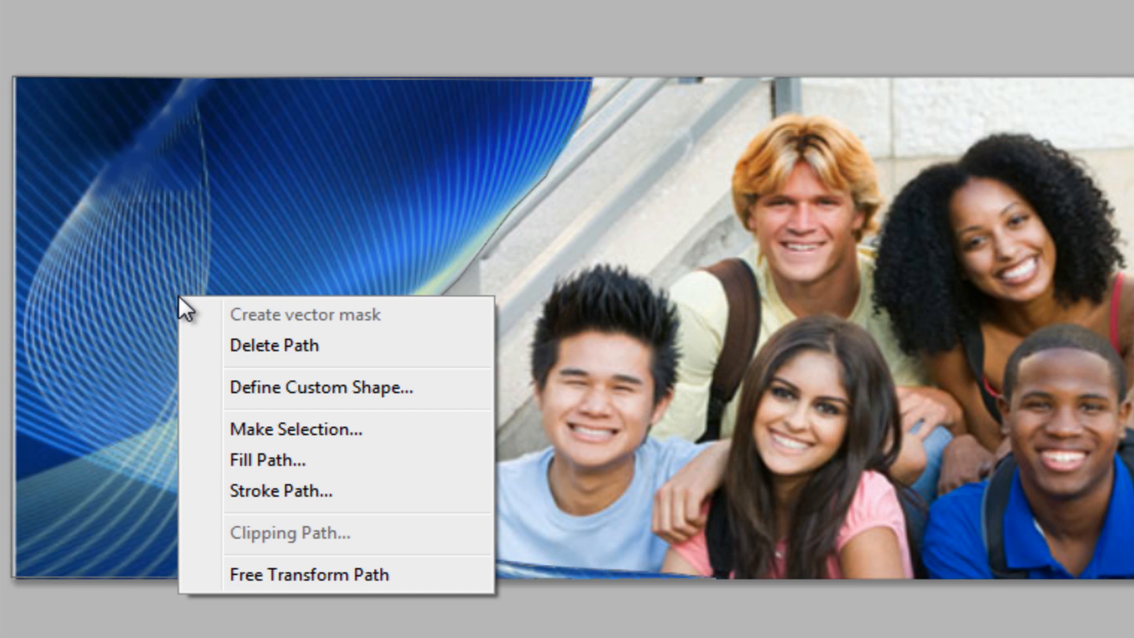
{"action": "mouse_move", "coordinate": [329, 449]}
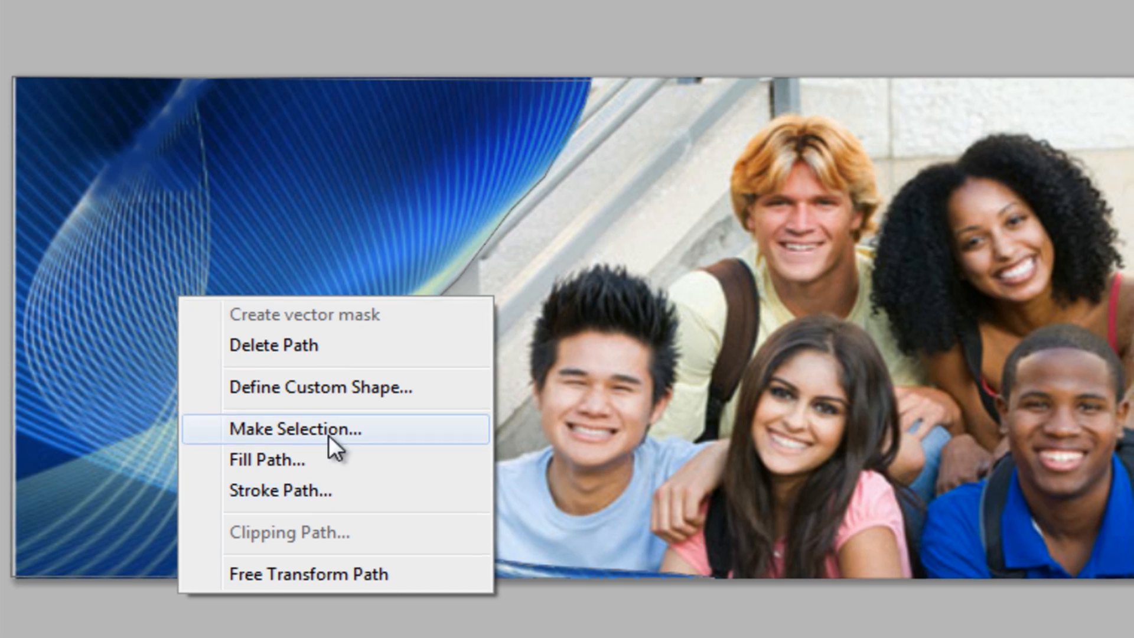
Convert the wave path into a selection with Feather Radius 0.
{"action": "left_click", "coordinate": [296, 429]}
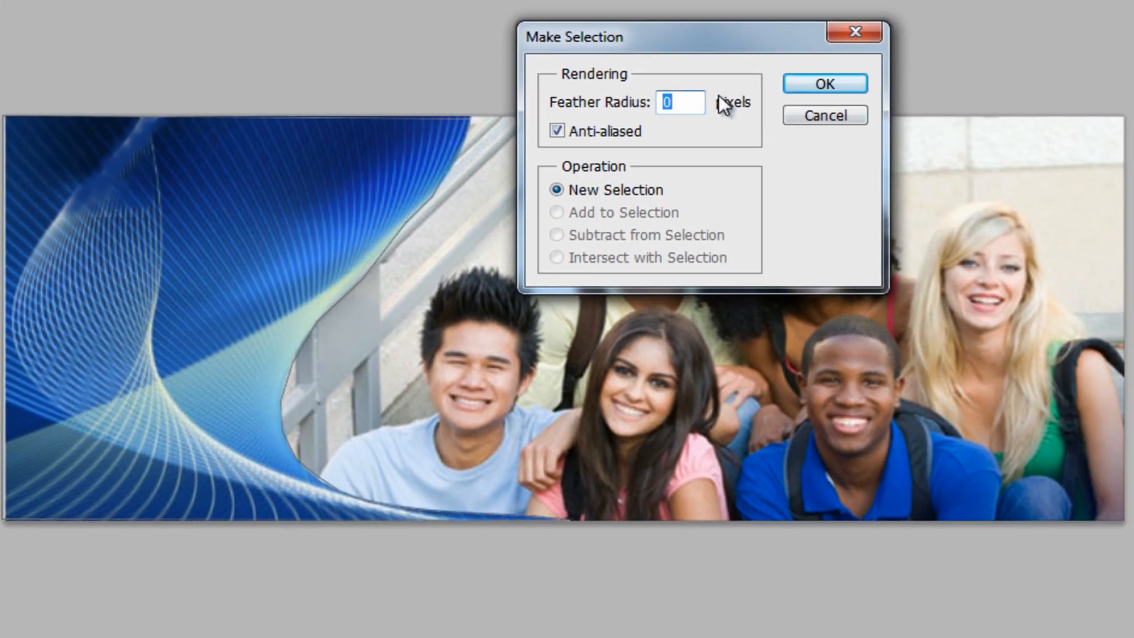
{"action": "left_click", "coordinate": [824, 83]}
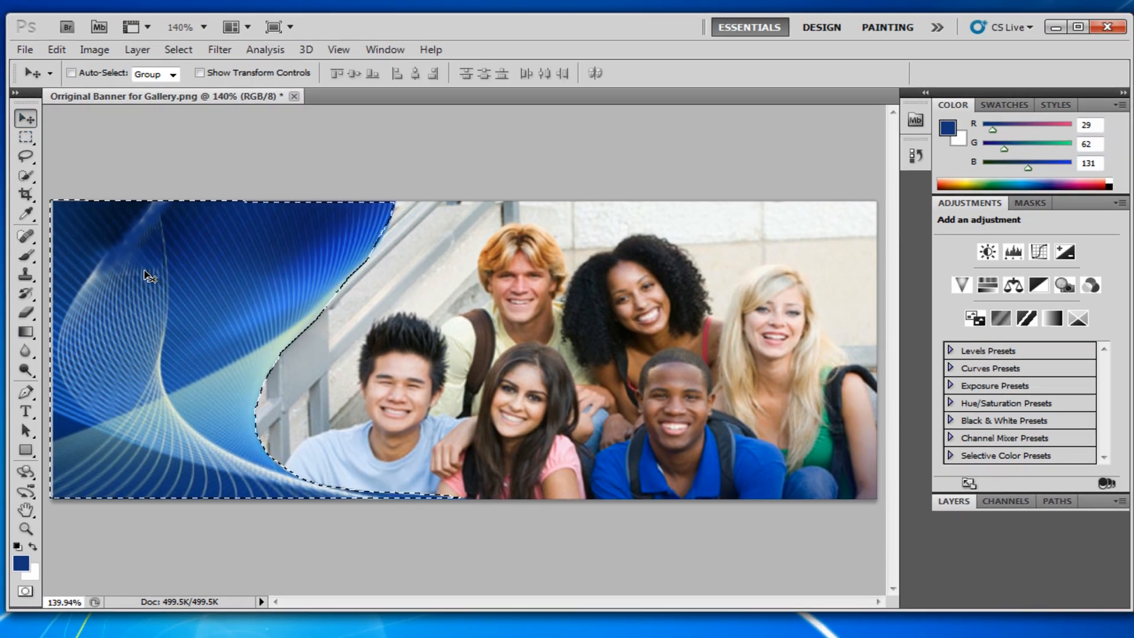
Copy the selected wave area onto a new Layer 1 via Layer via Copy.
{"action": "left_click_drag", "start_coordinate": [151, 275], "coordinate": [249, 271]}
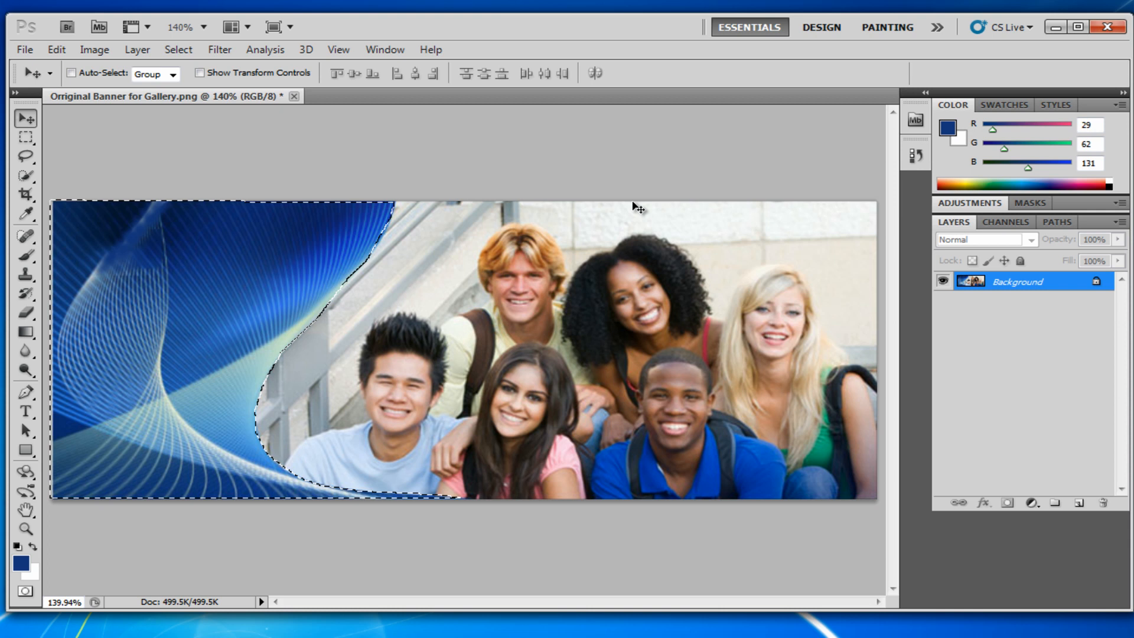
{"action": "mouse_move", "coordinate": [59, 161]}
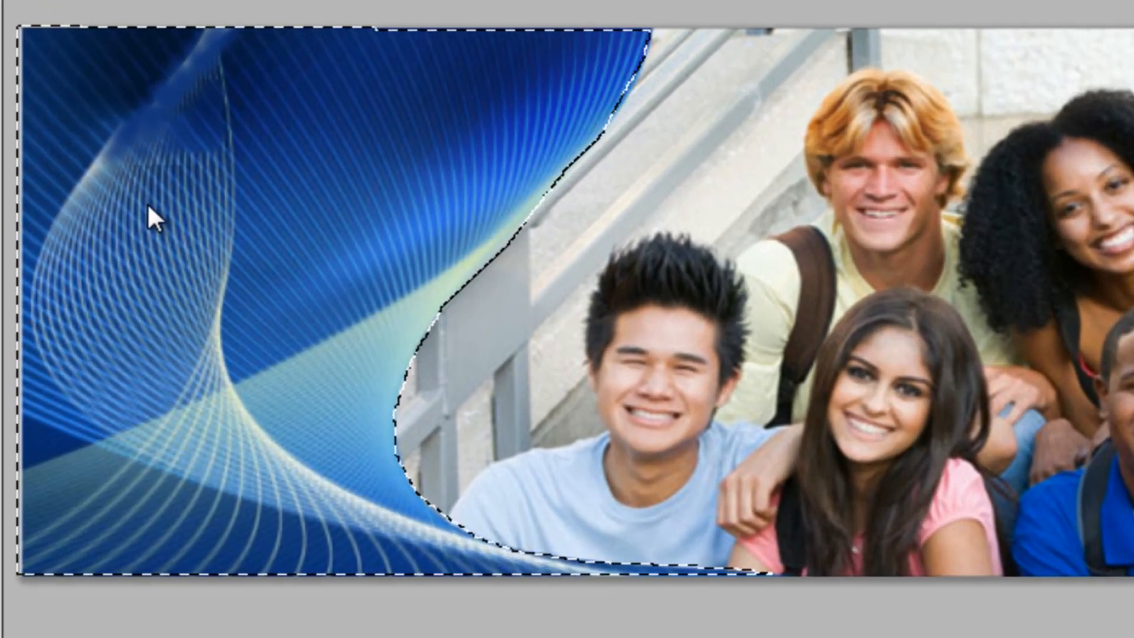
{"action": "right_click", "coordinate": [145, 217]}
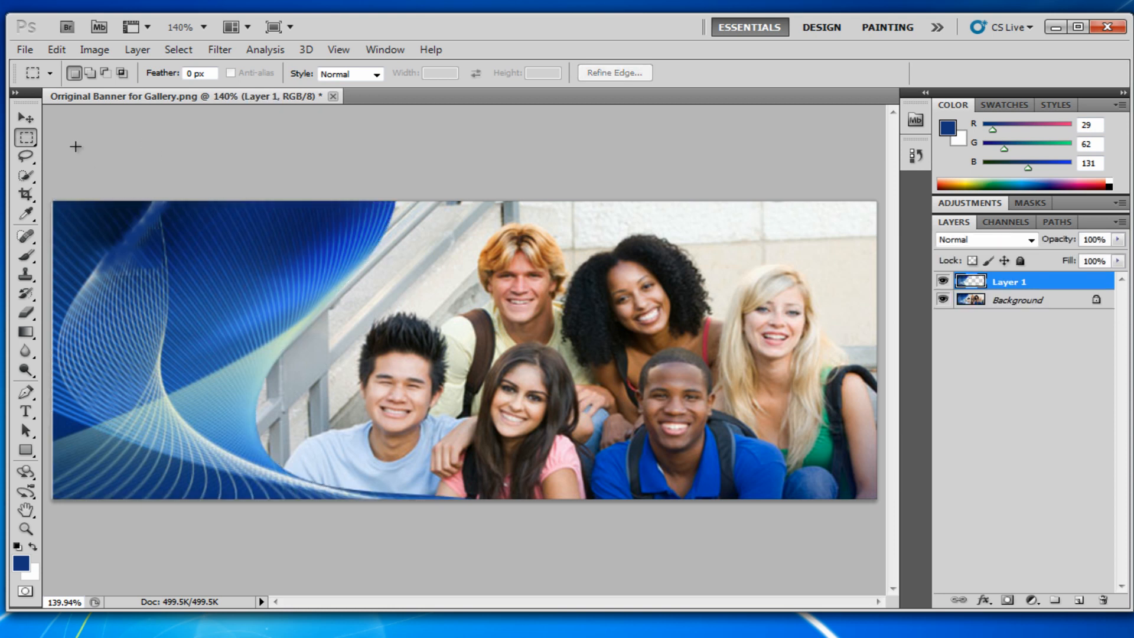
Move Layer 1 to the banner's right edge and Flip Horizontal to mirror the left wave.
{"action": "left_click", "coordinate": [25, 117]}
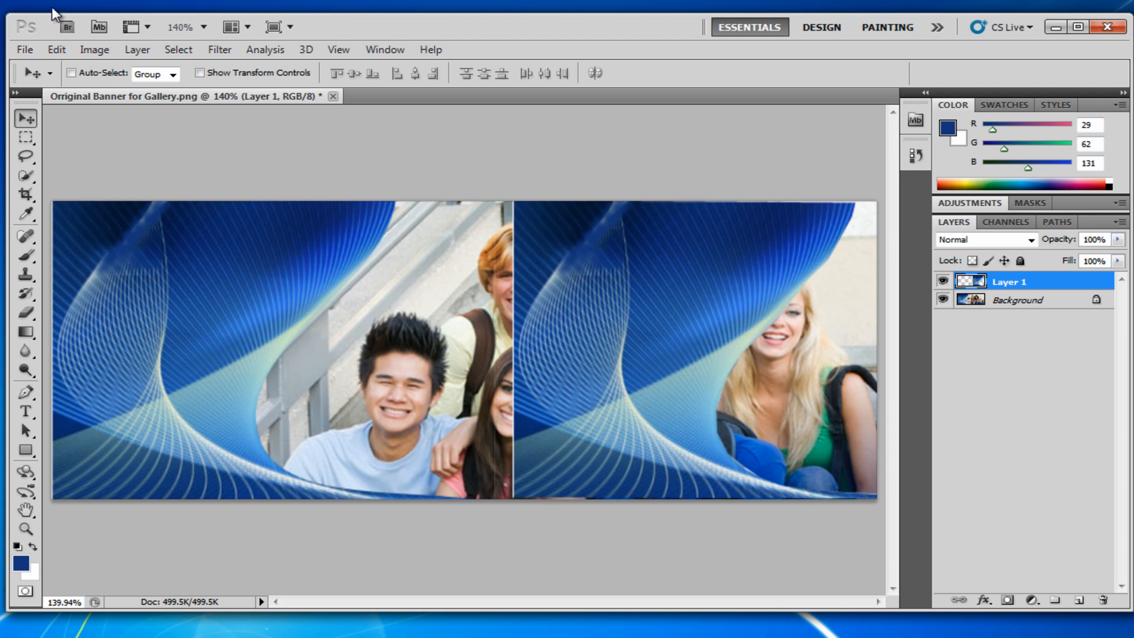
{"action": "left_click", "coordinate": [55, 49]}
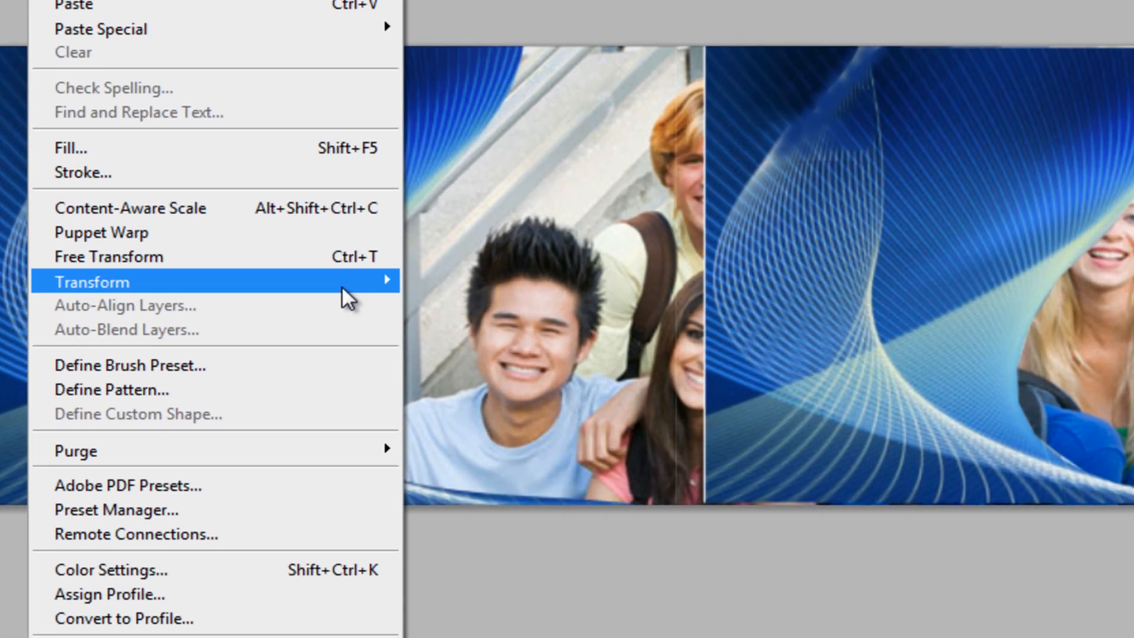
{"action": "left_click", "coordinate": [93, 281]}
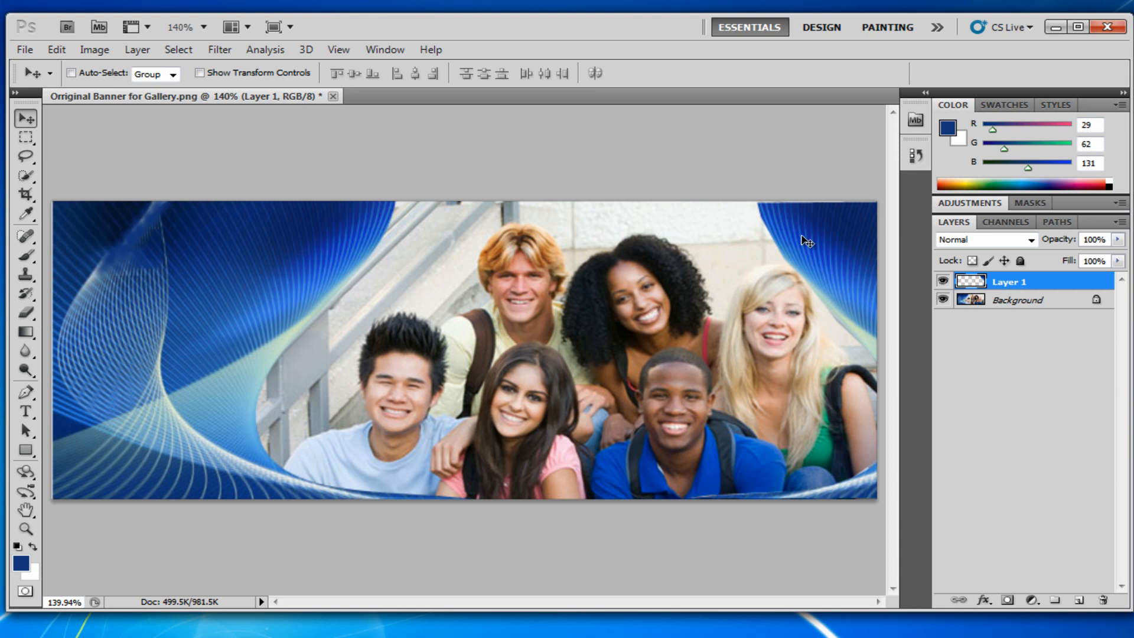
{"action": "mouse_move", "coordinate": [490, 260]}
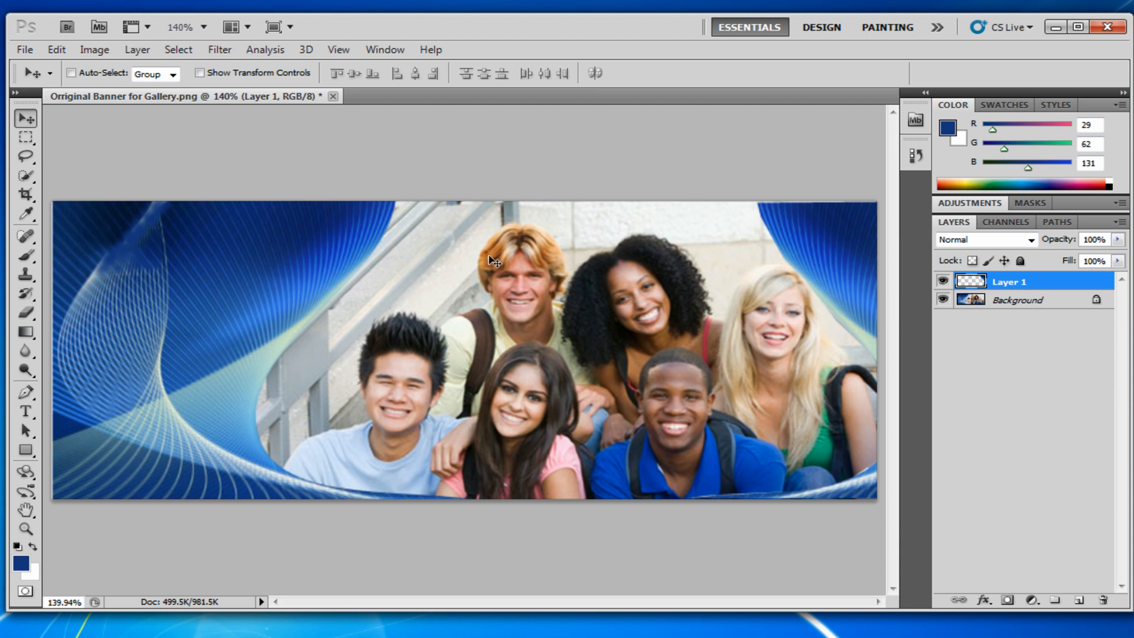
{"action": "mouse_move", "coordinate": [196, 189]}
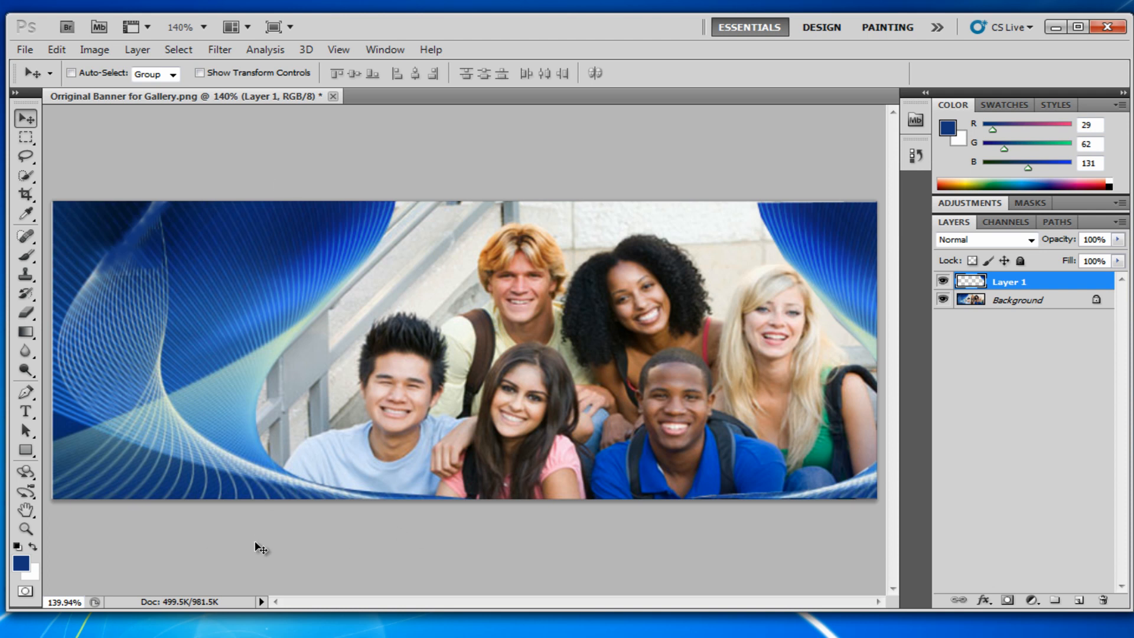
{"action": "mouse_move", "coordinate": [259, 496]}
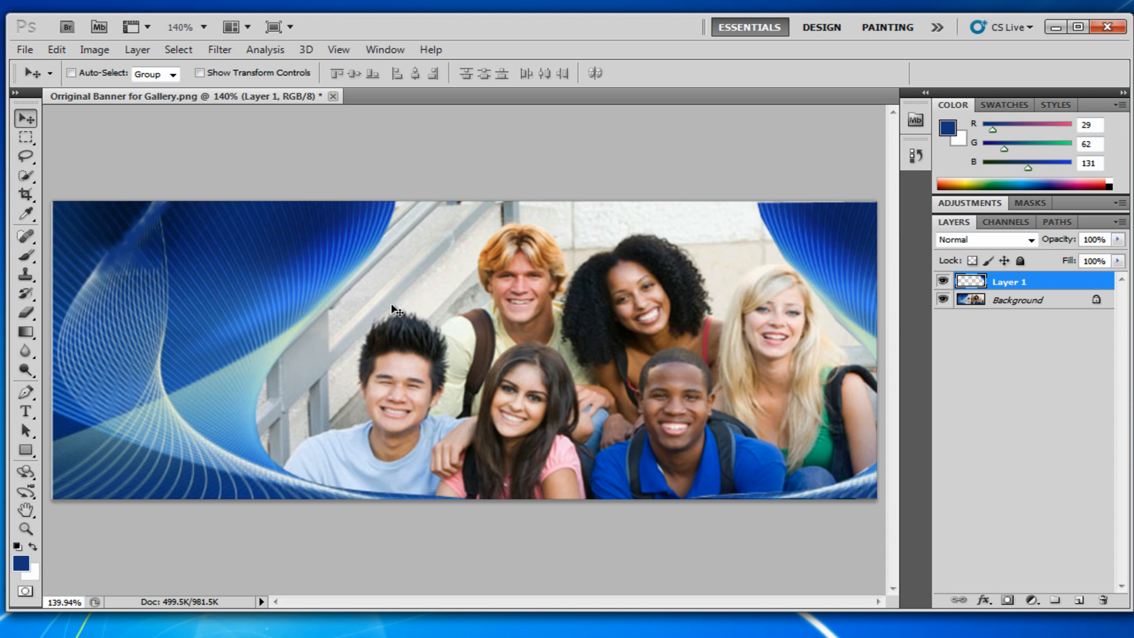
{"action": "mouse_move", "coordinate": [303, 374]}
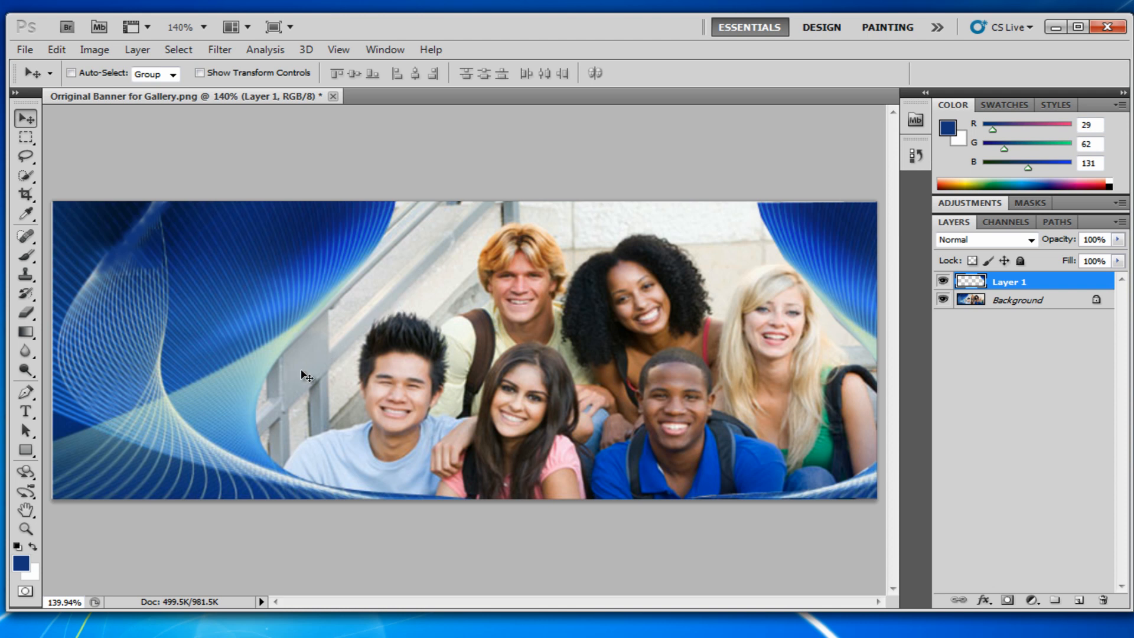
{"action": "mouse_move", "coordinate": [829, 402]}
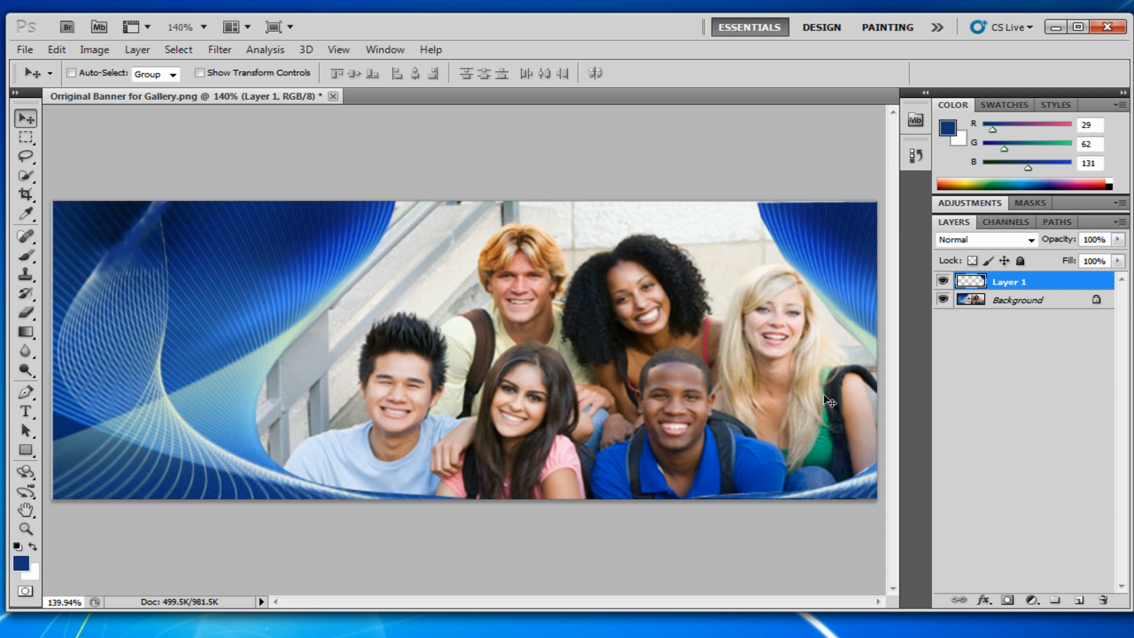